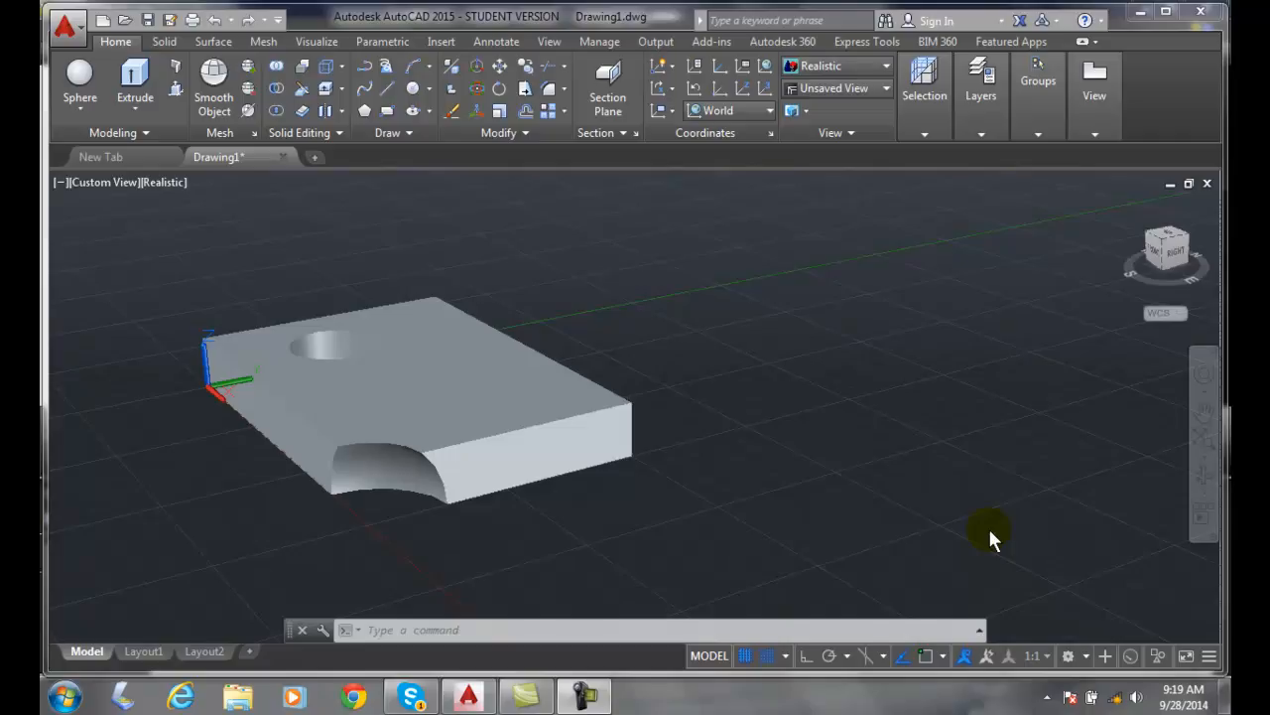
pyautogui.moveTo(851, 484)
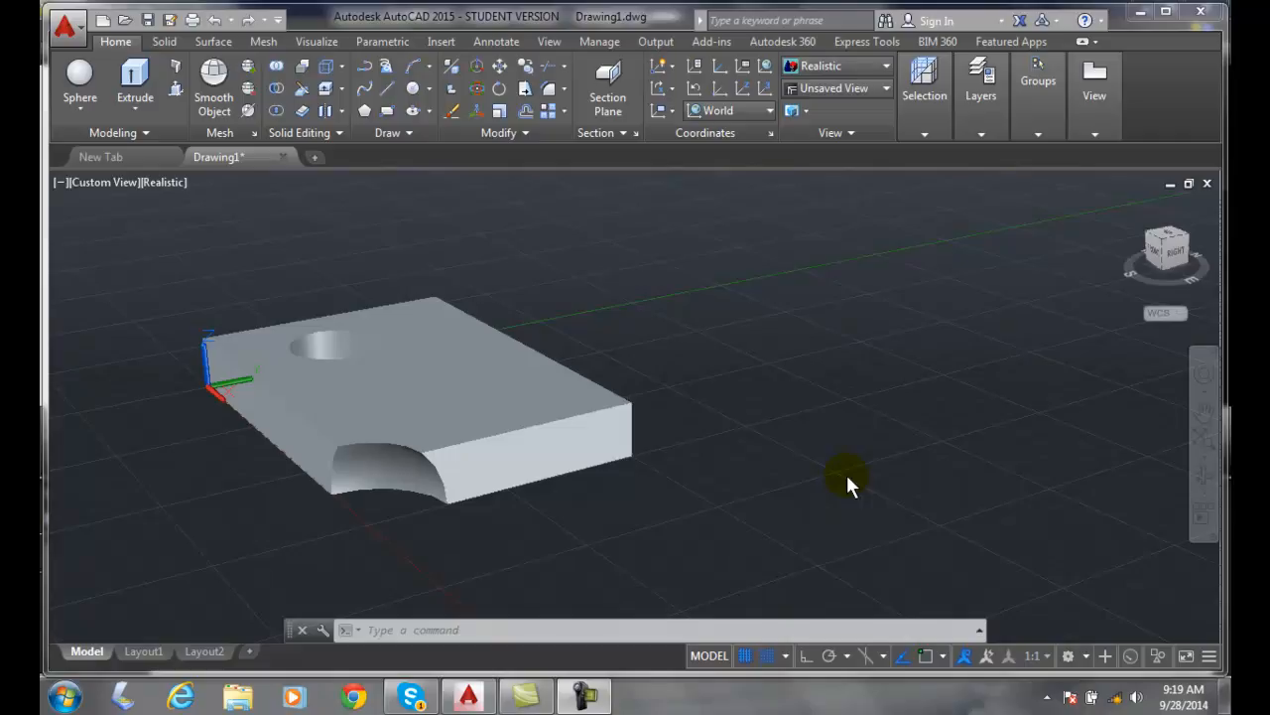
pyautogui.moveTo(829, 447)
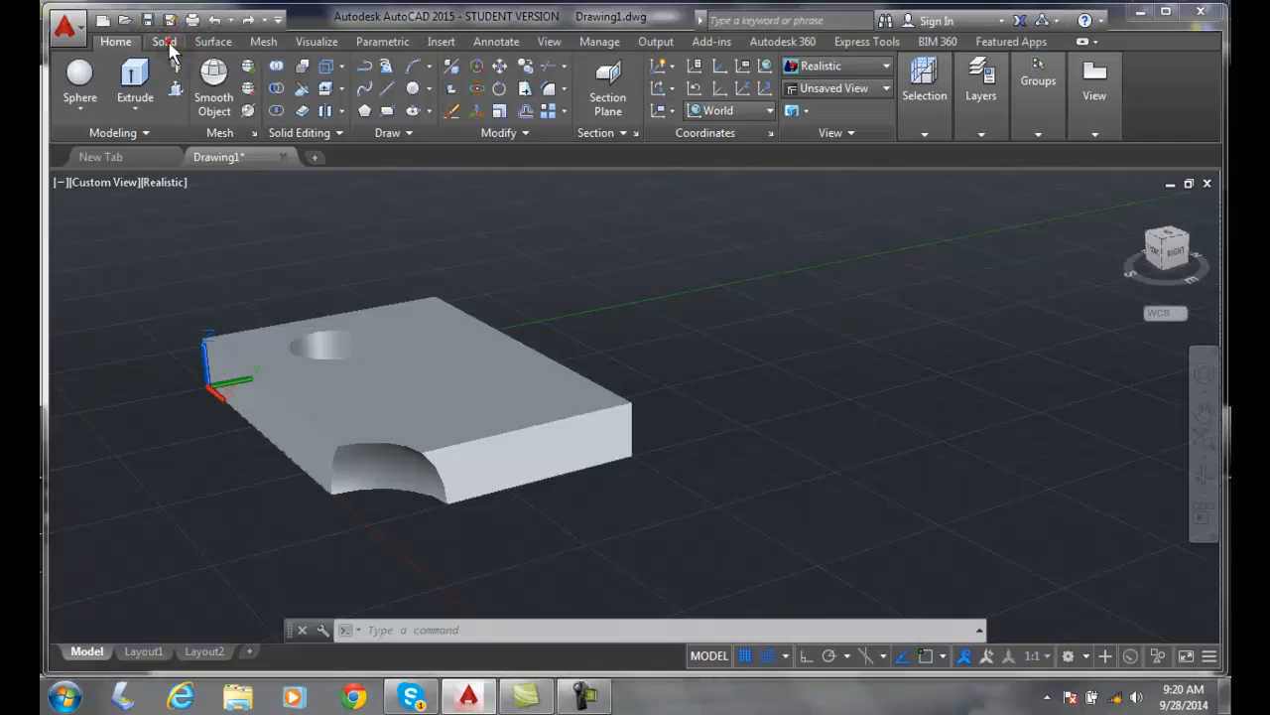
# Switch on Solid History (SOLIDHIST = 1) from the Solid tab
pyautogui.click(164, 42)
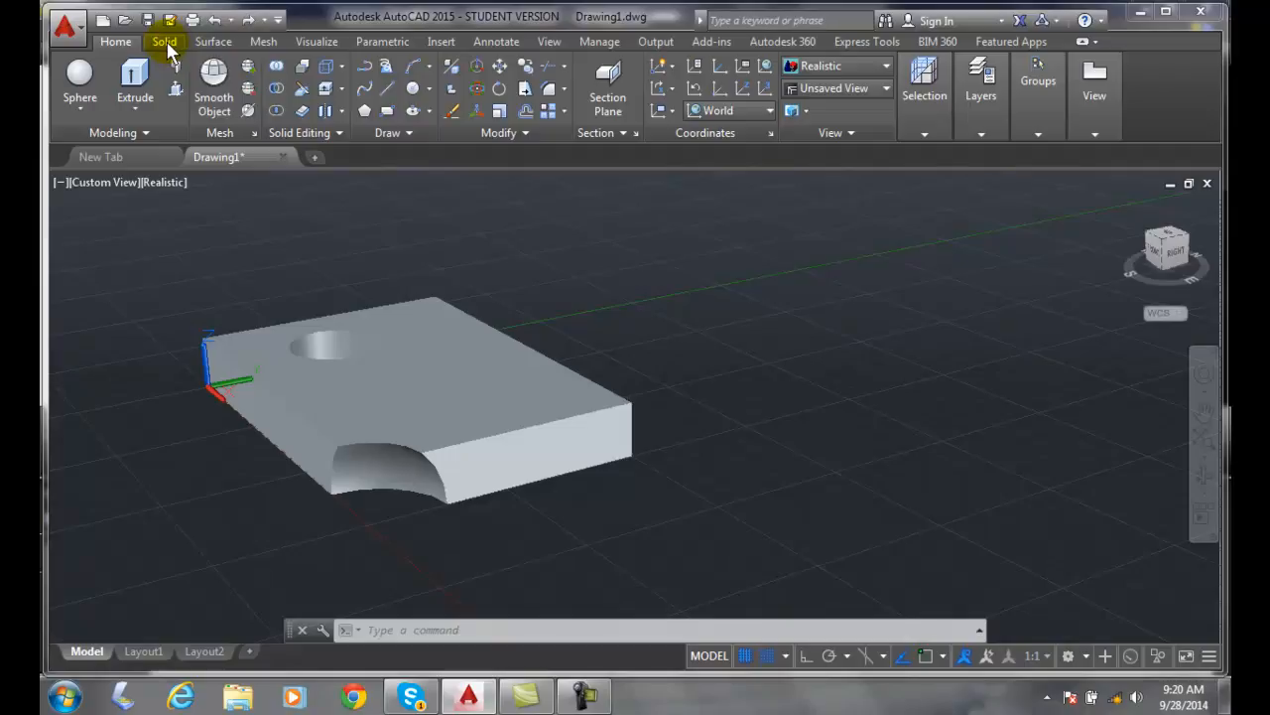
pyautogui.click(165, 42)
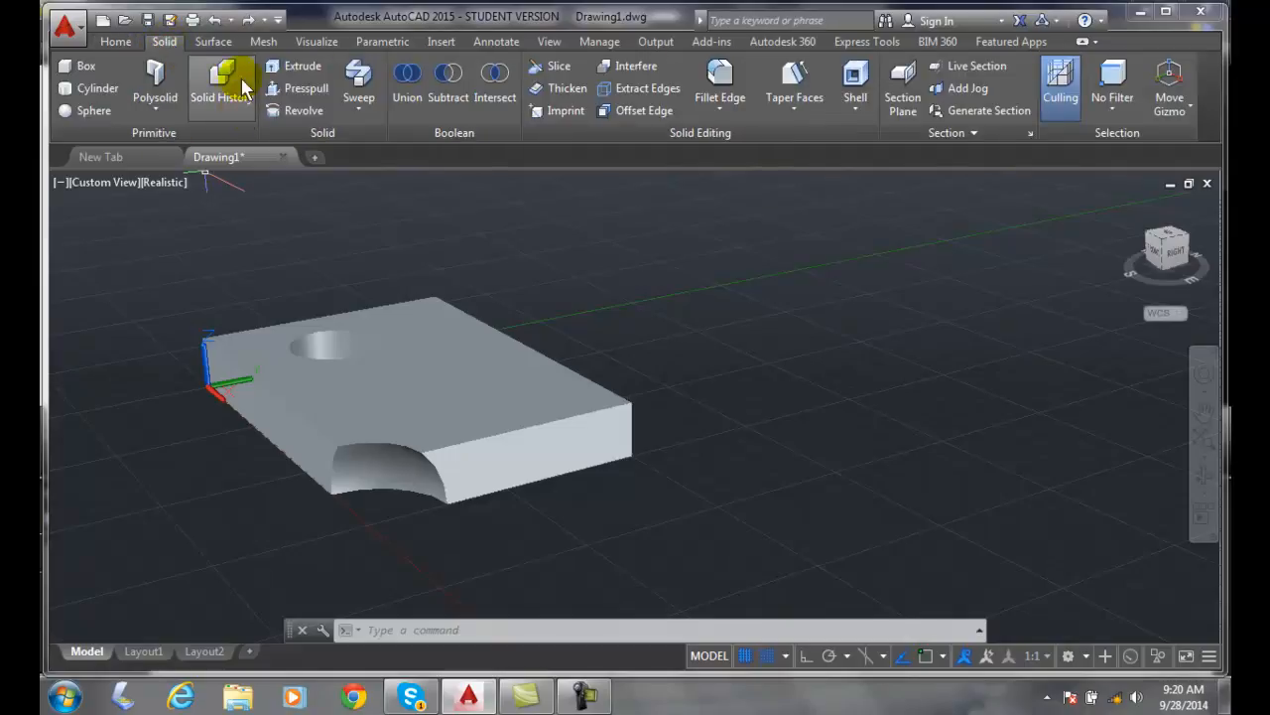
pyautogui.moveTo(229, 119)
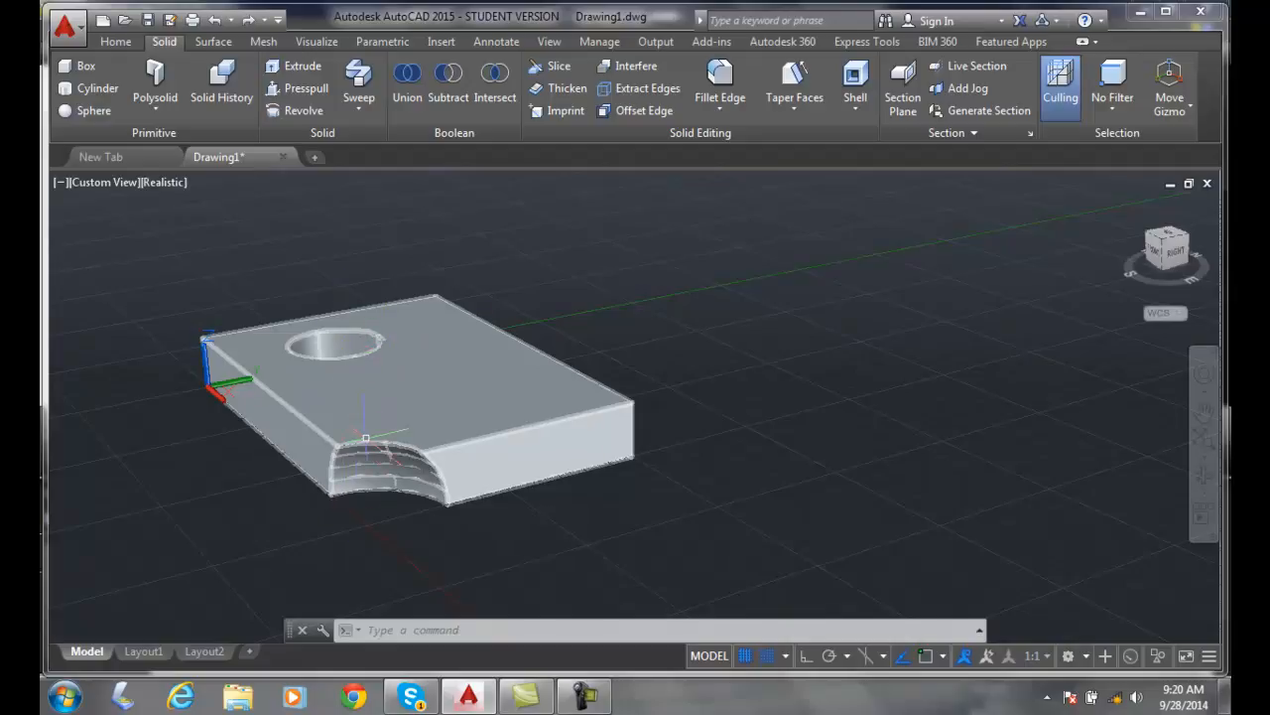
pyautogui.moveTo(345, 361)
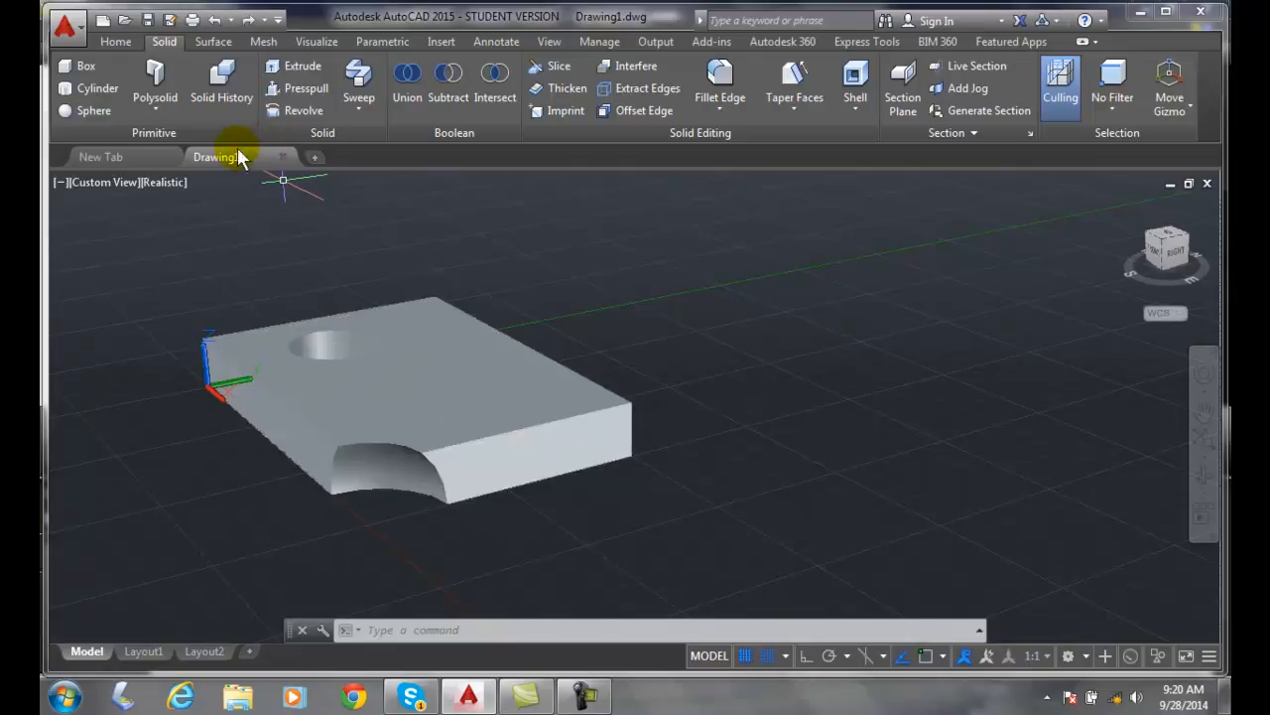
pyautogui.moveTo(221, 89)
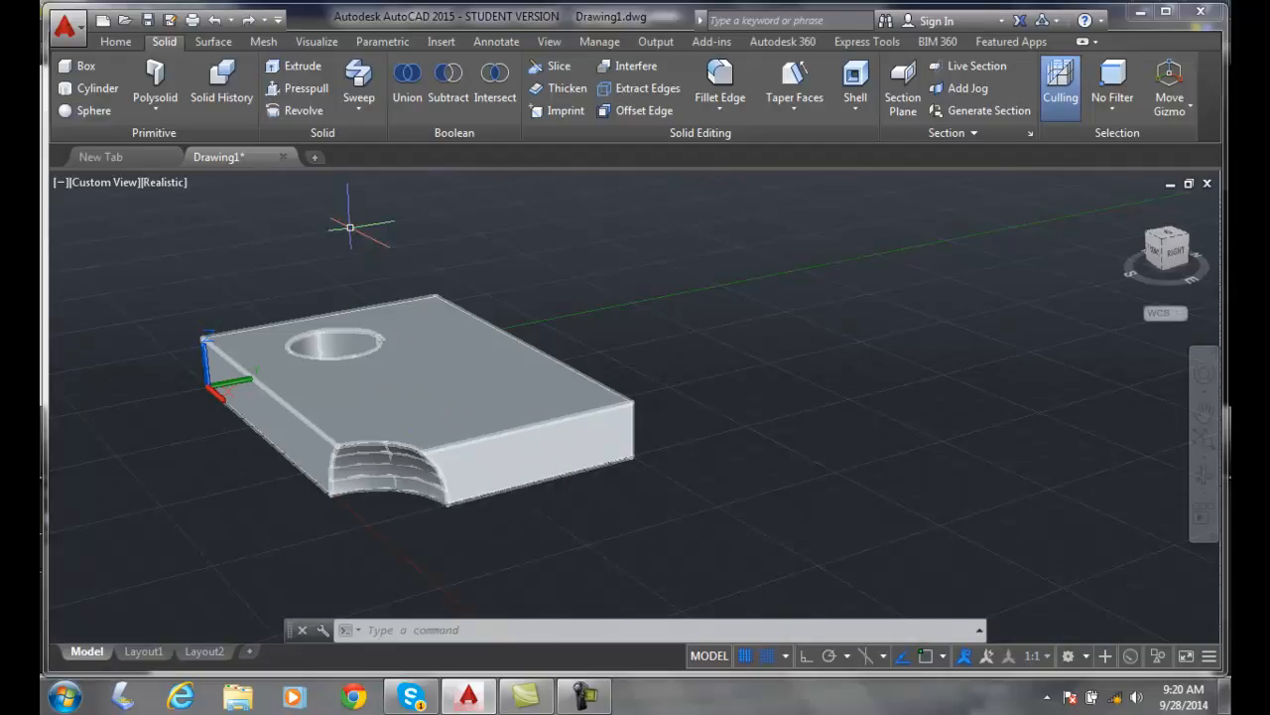
pyautogui.click(221, 87)
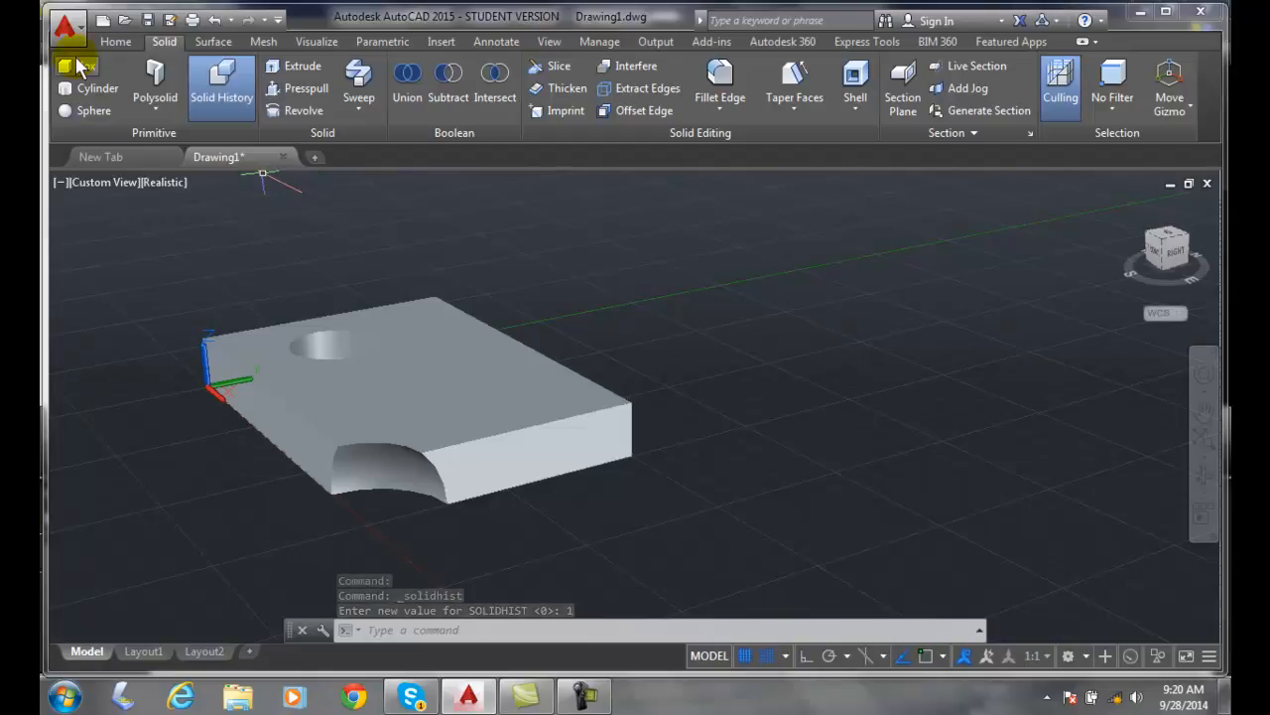
# Draw a second box slab 2 units high with a cylinder on its top face
pyautogui.click(62, 65)
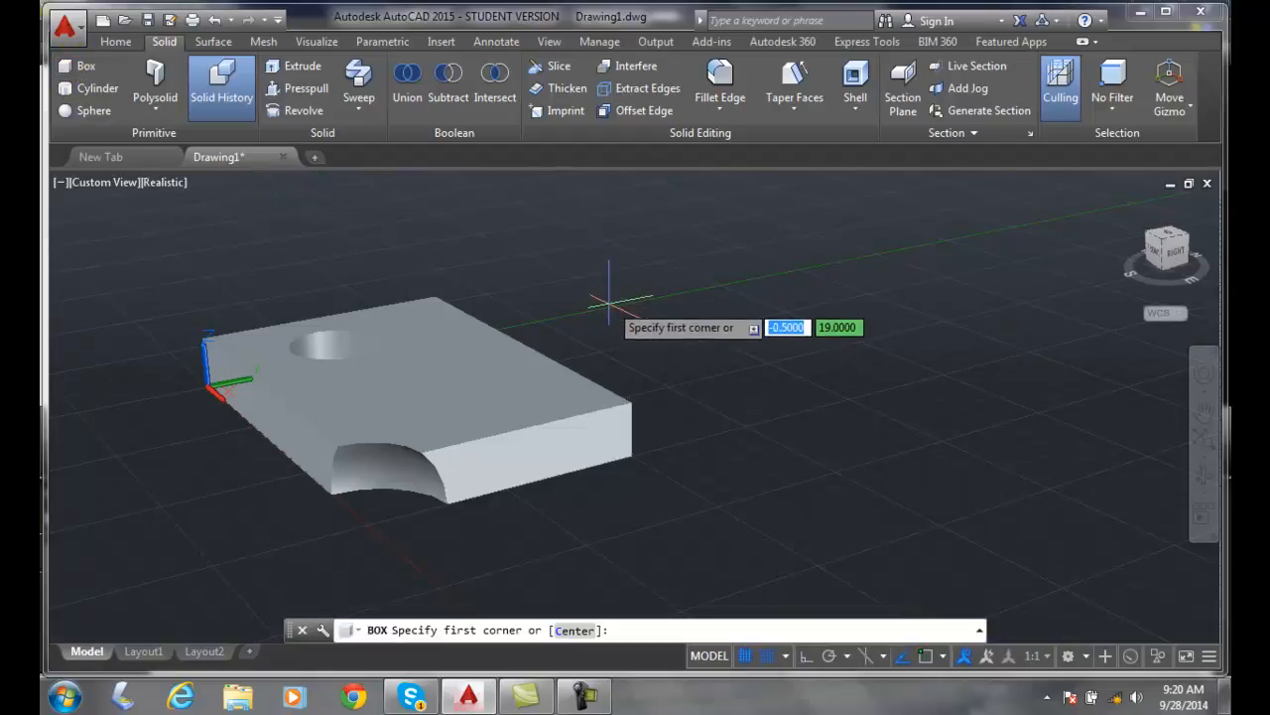
pyautogui.click(620, 303)
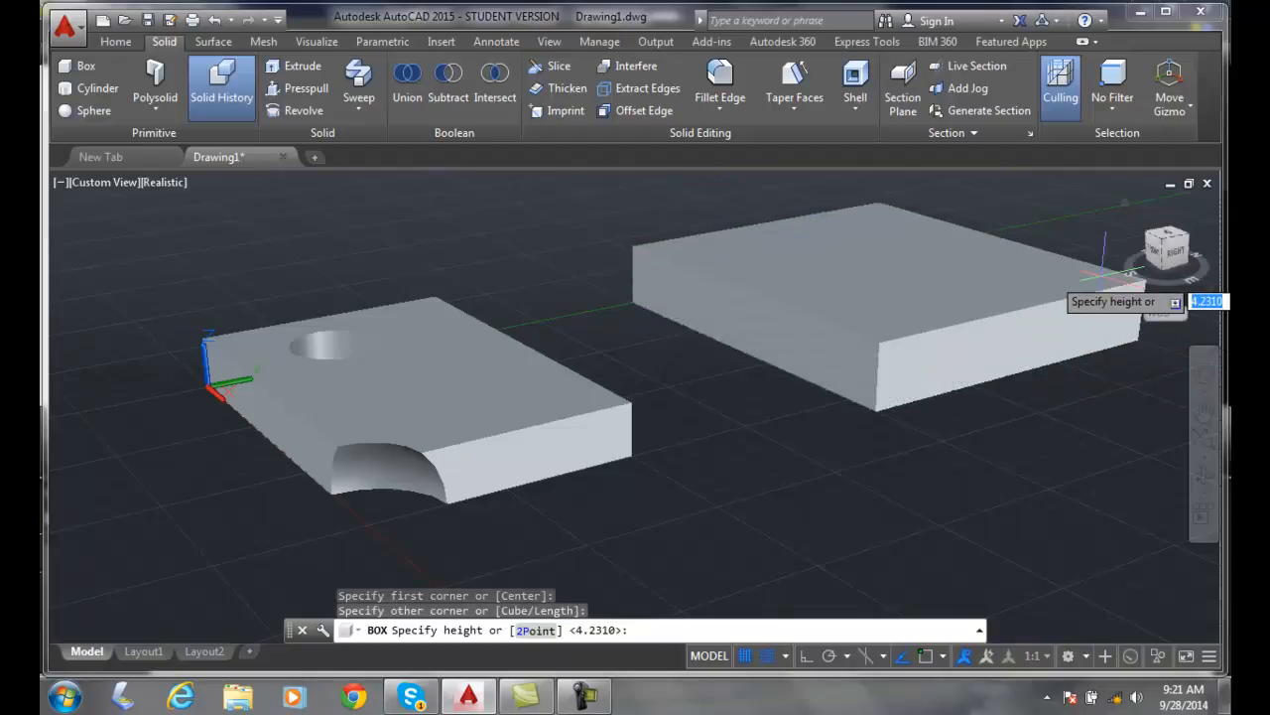
pyautogui.write('2')
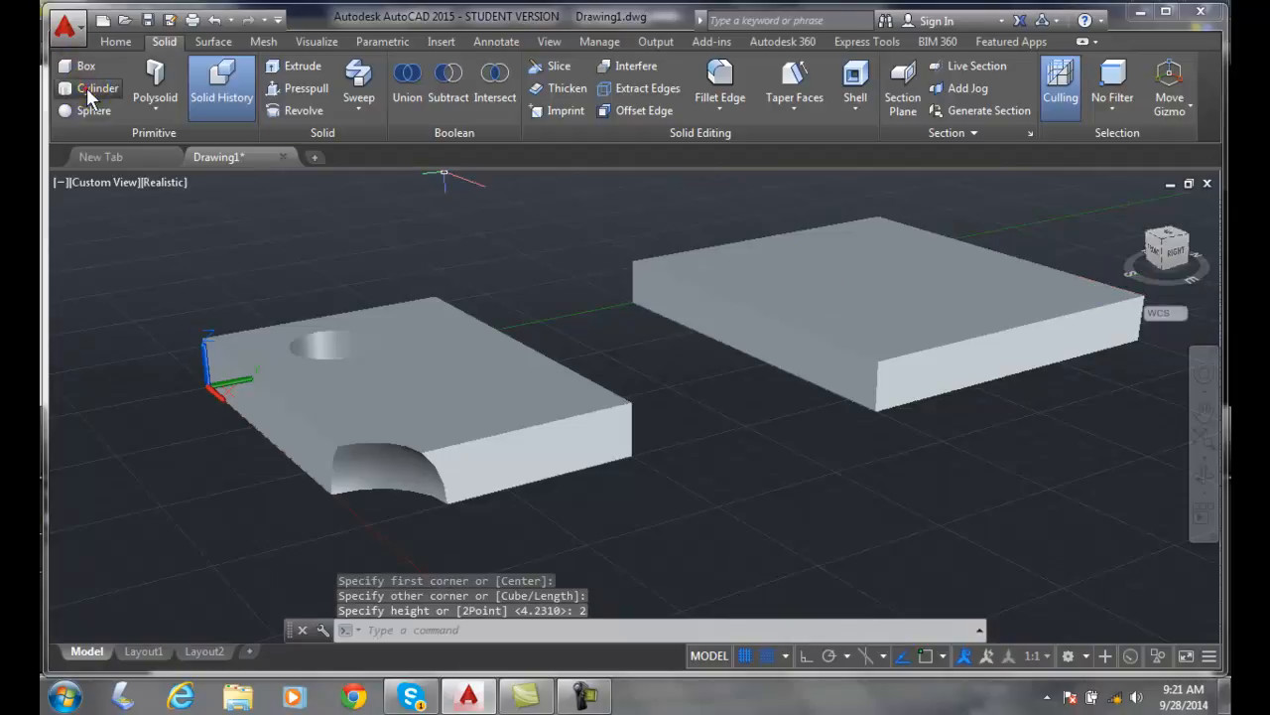
pyautogui.click(97, 87)
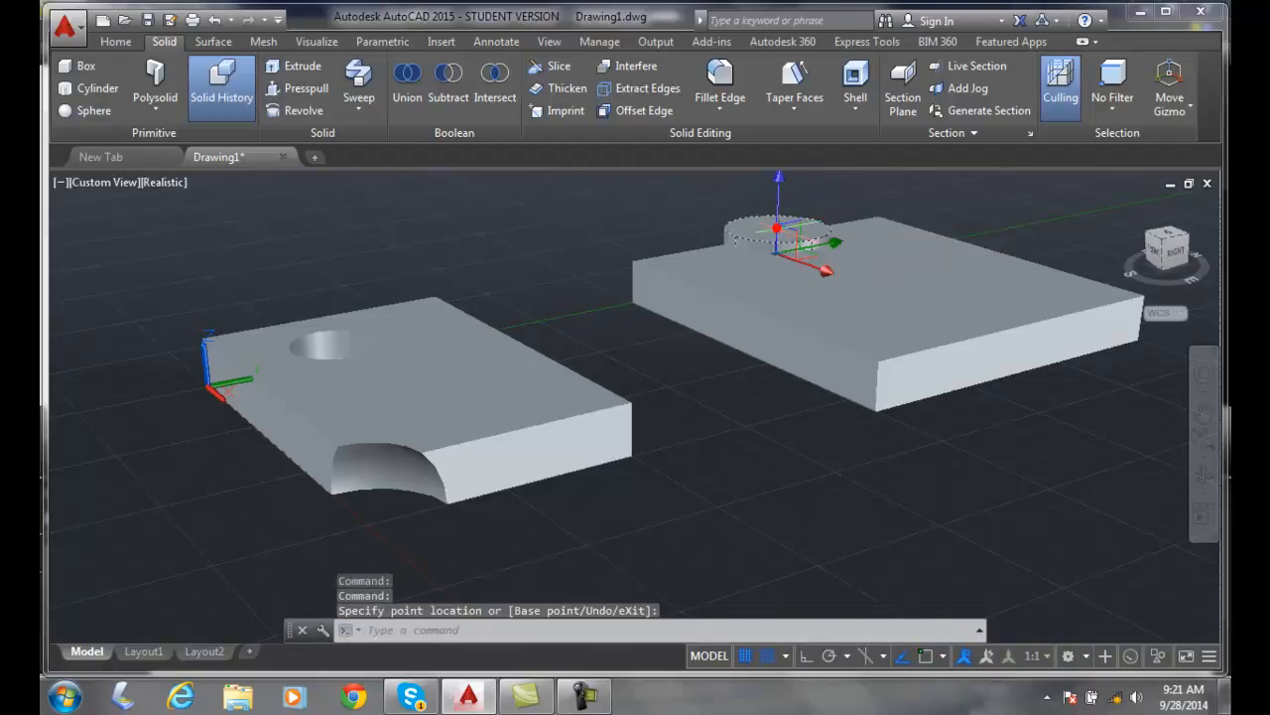
pyautogui.click(778, 253)
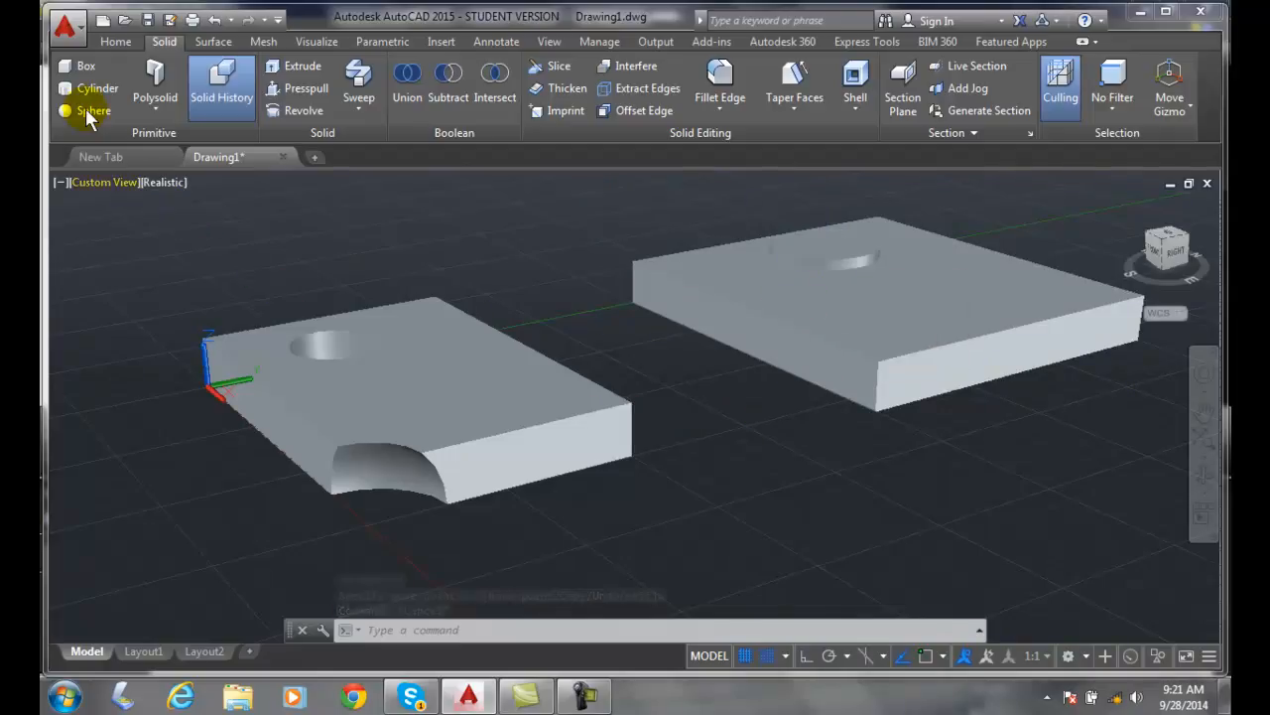
# Draw a sphere centred on the second slab's front edge and set its radius
pyautogui.click(88, 110)
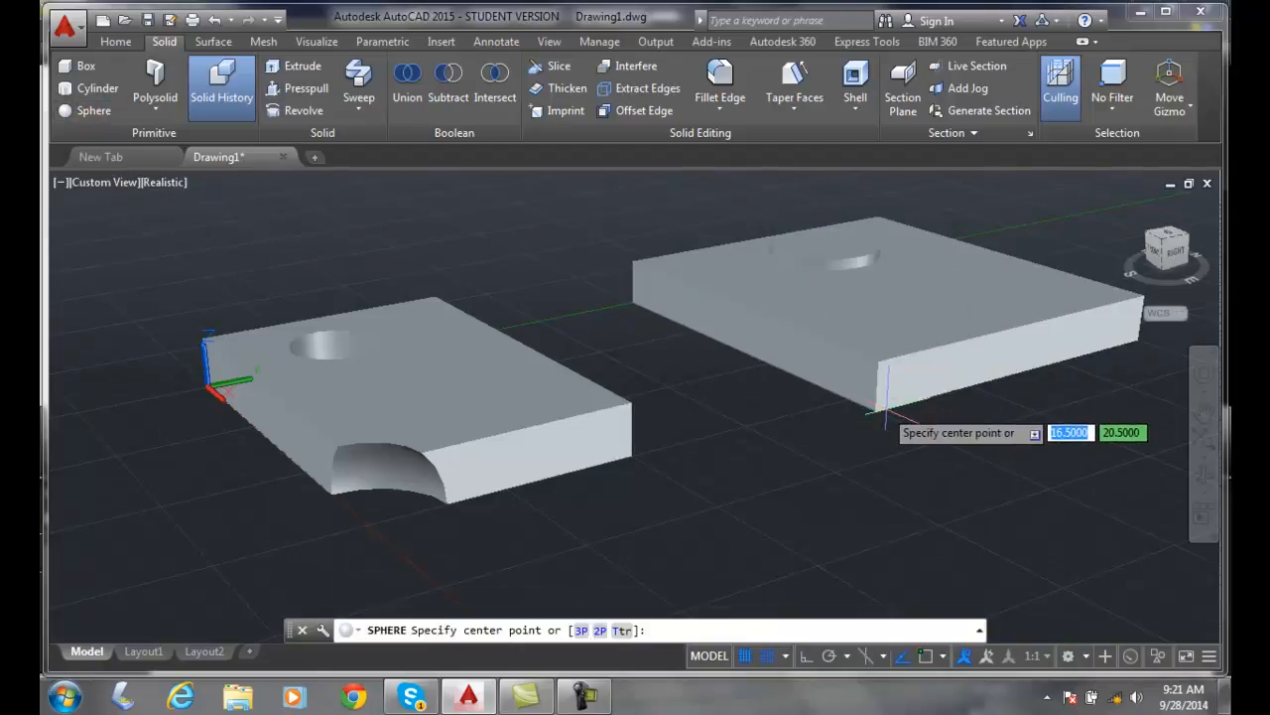
pyautogui.click(873, 410)
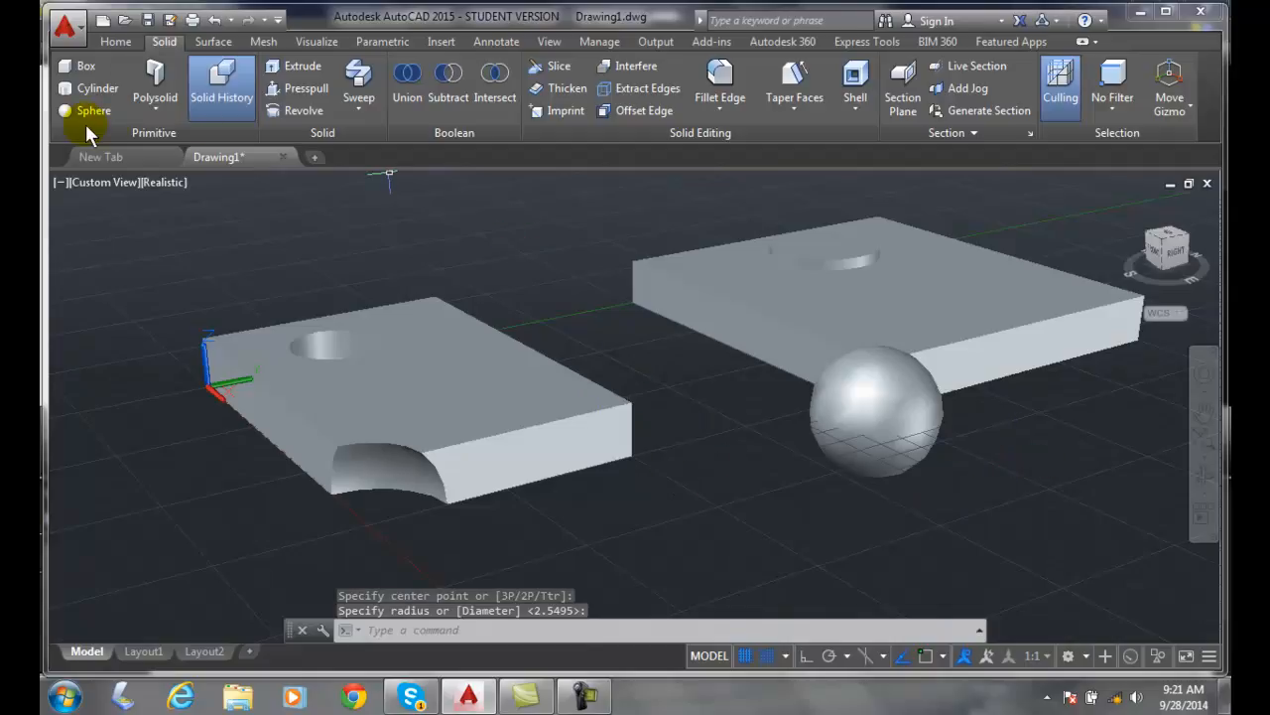
pyautogui.click(115, 41)
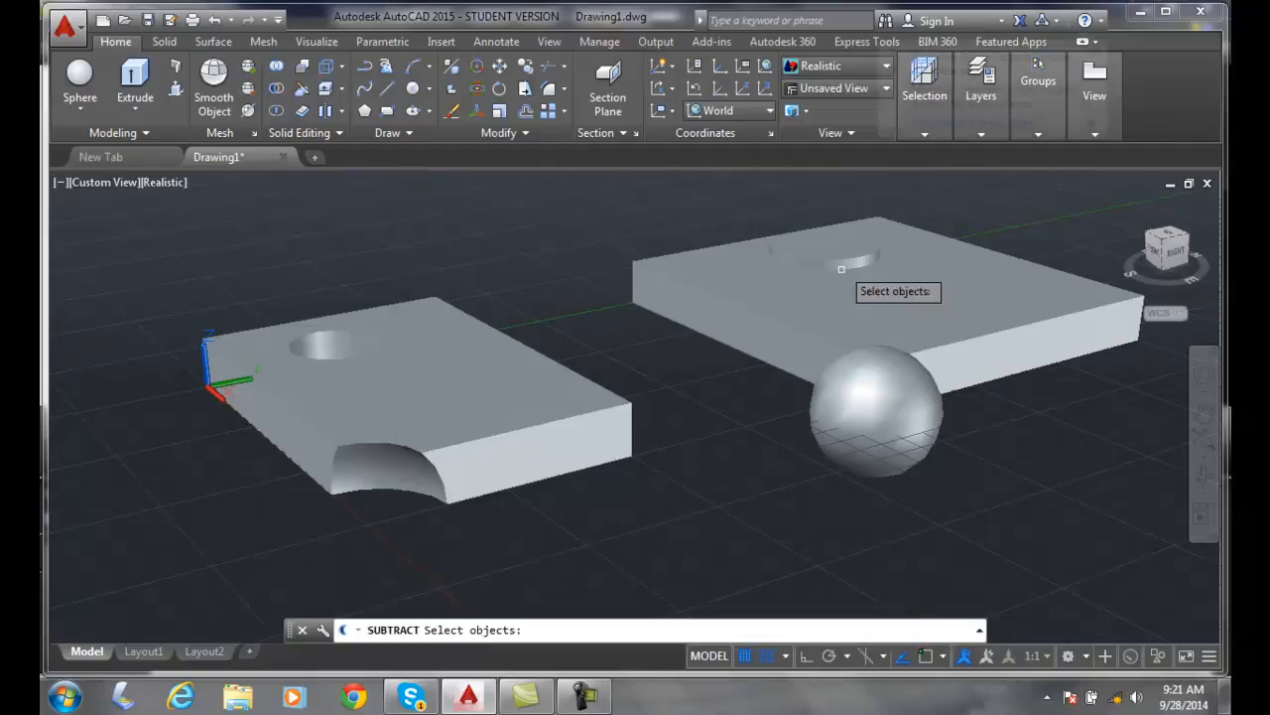
# Subtract the cylinder and front-edge sphere from the second slab
pyautogui.click(827, 260)
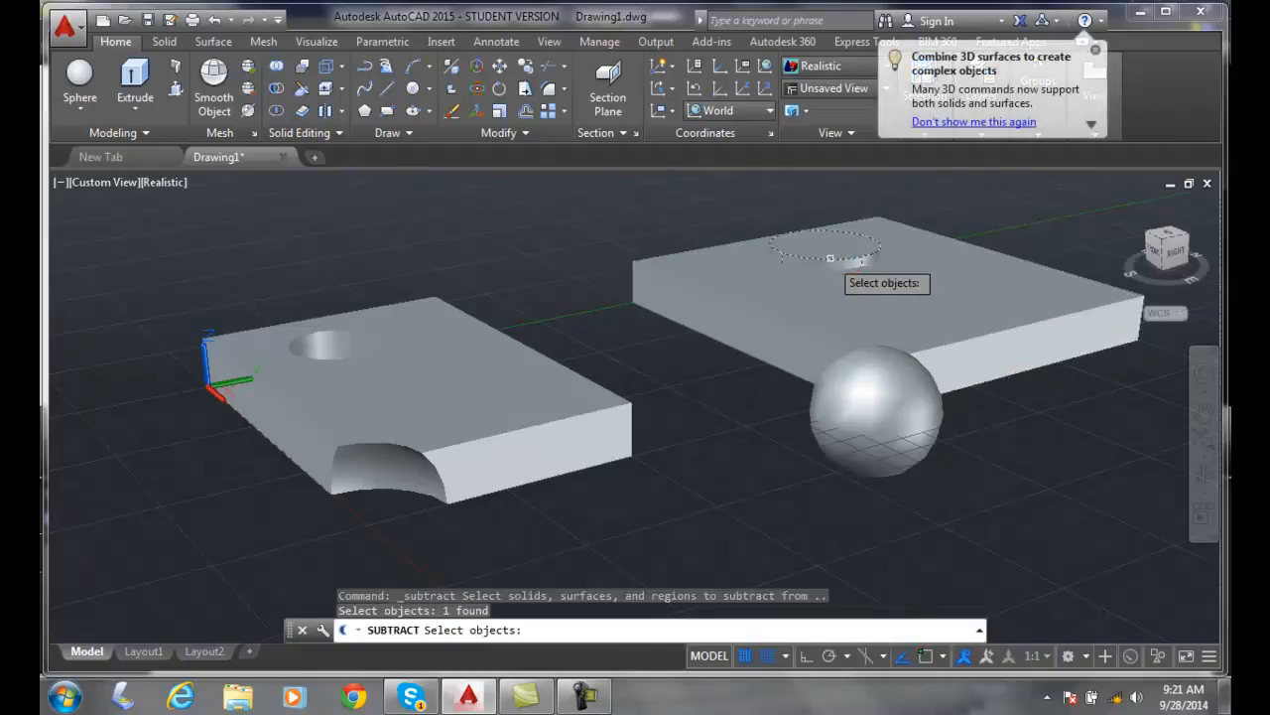
pyautogui.click(772, 307)
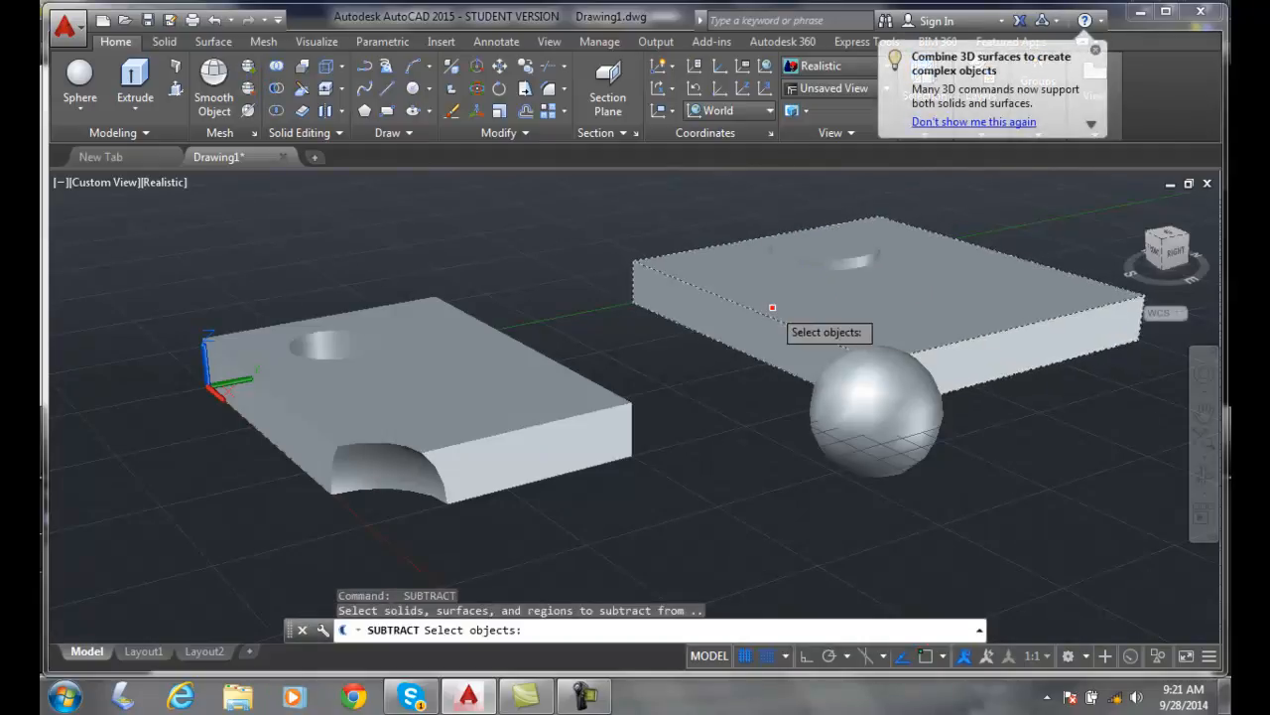
pyautogui.click(854, 263)
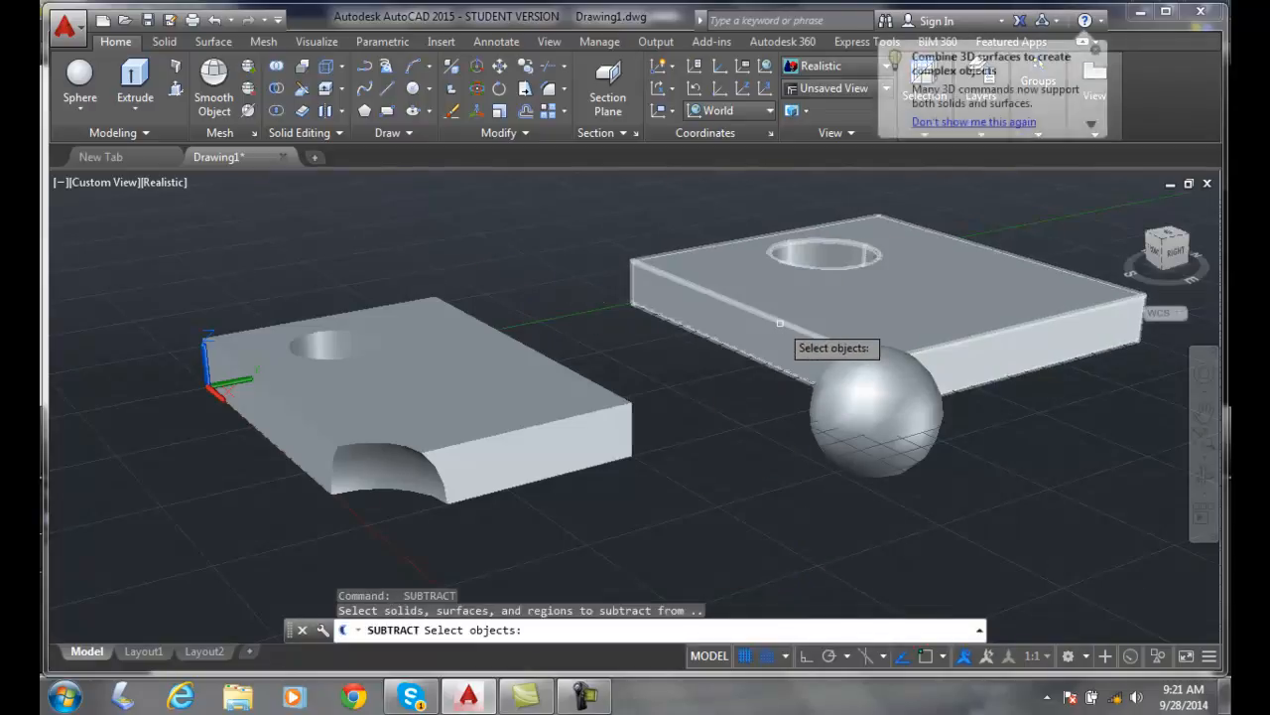
pyautogui.click(847, 423)
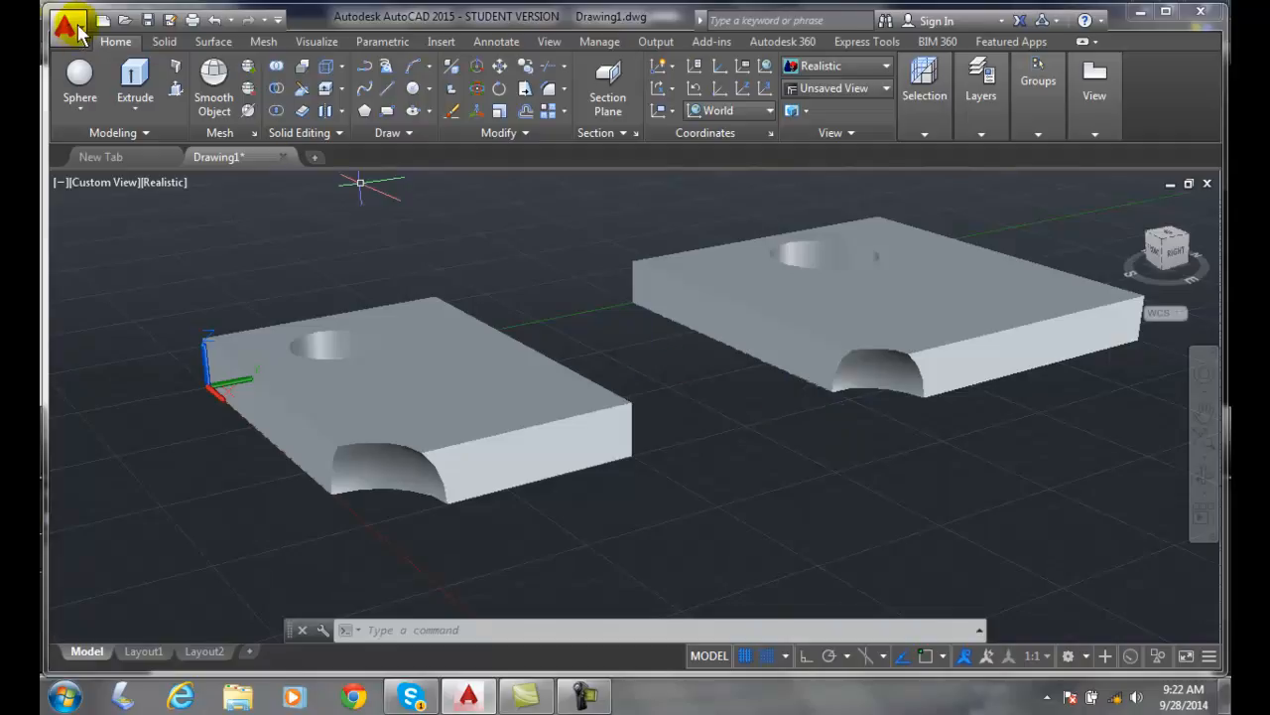
pyautogui.click(64, 23)
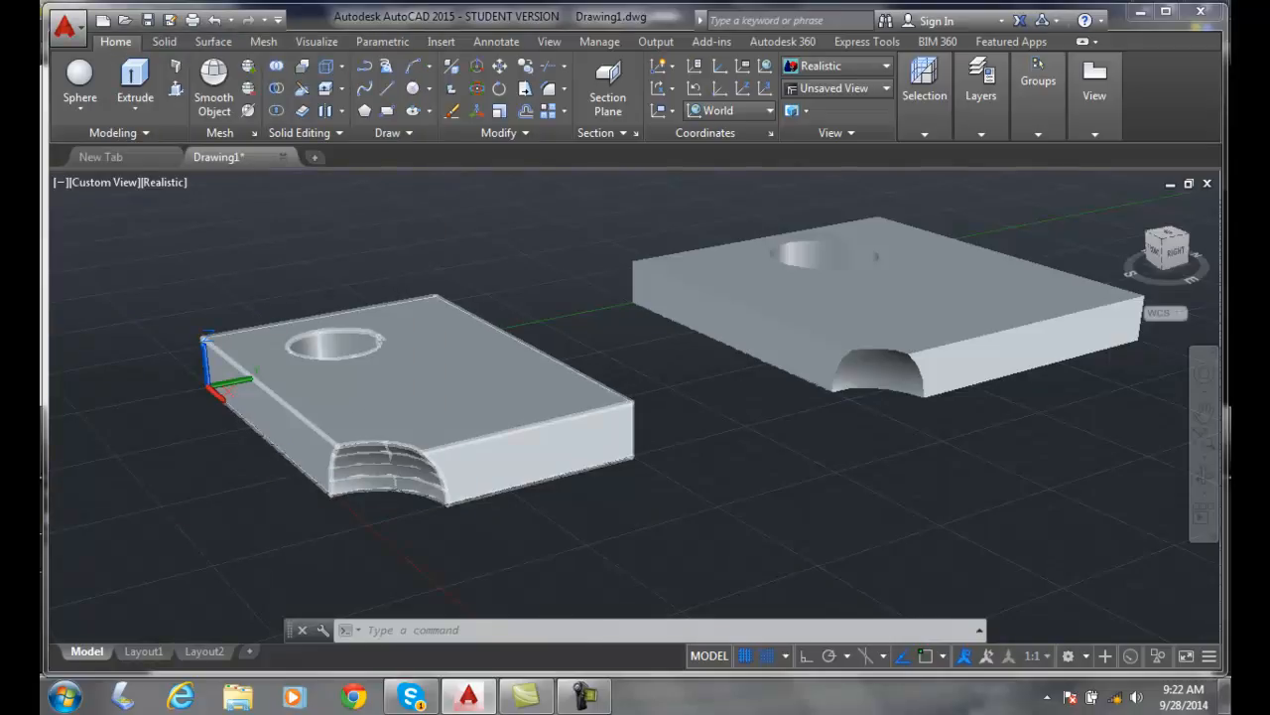
# Browse the Display, 3D Modeling and Selection options, then cancel without changes
pyautogui.click(437, 130)
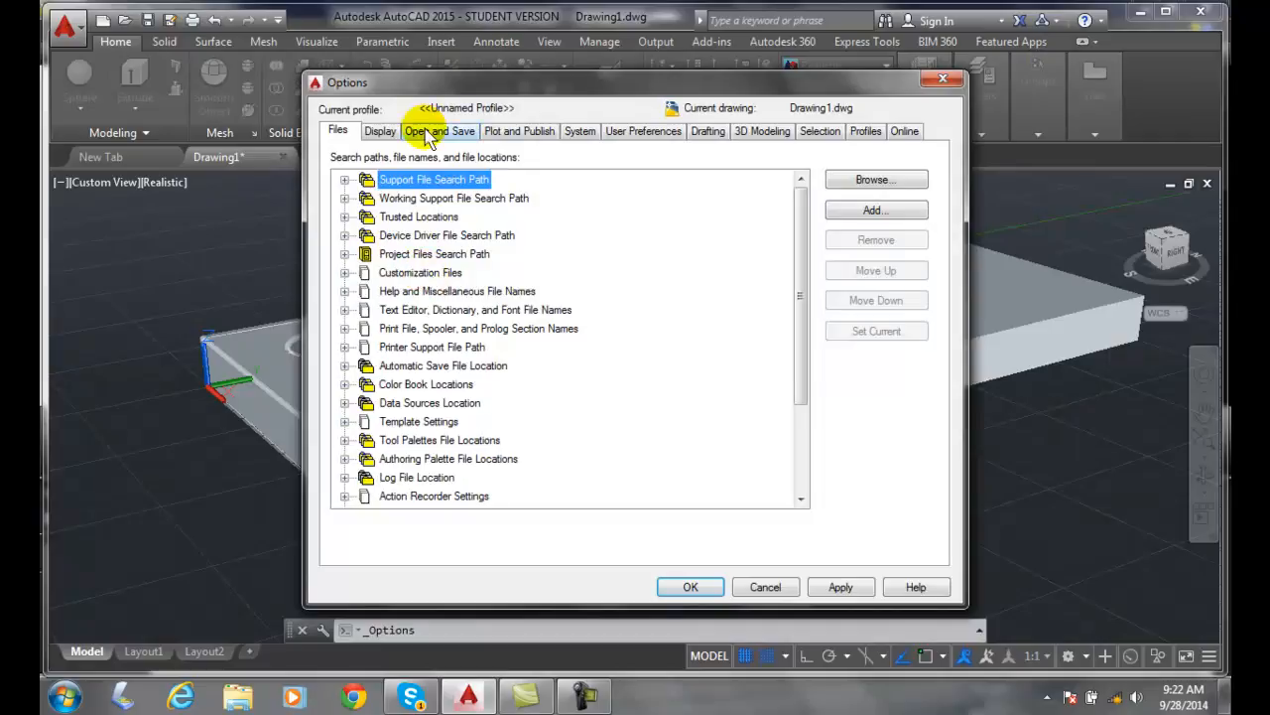
pyautogui.click(380, 130)
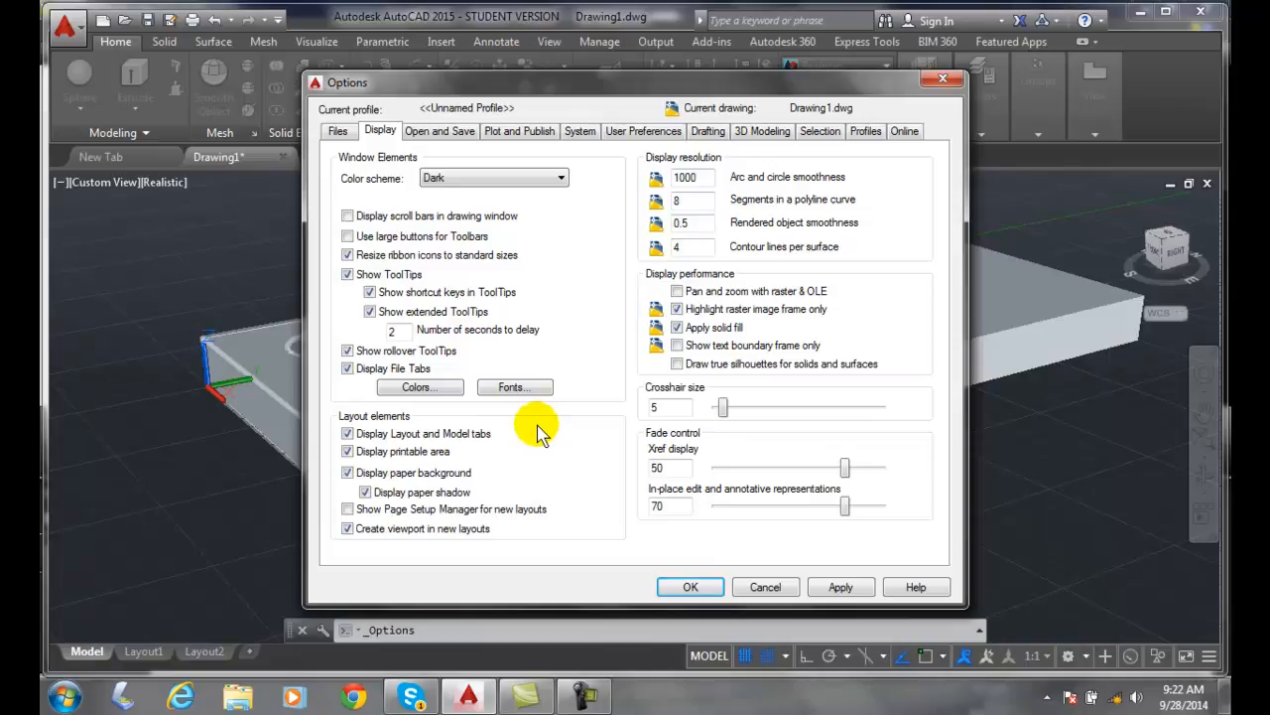
pyautogui.moveTo(582, 418)
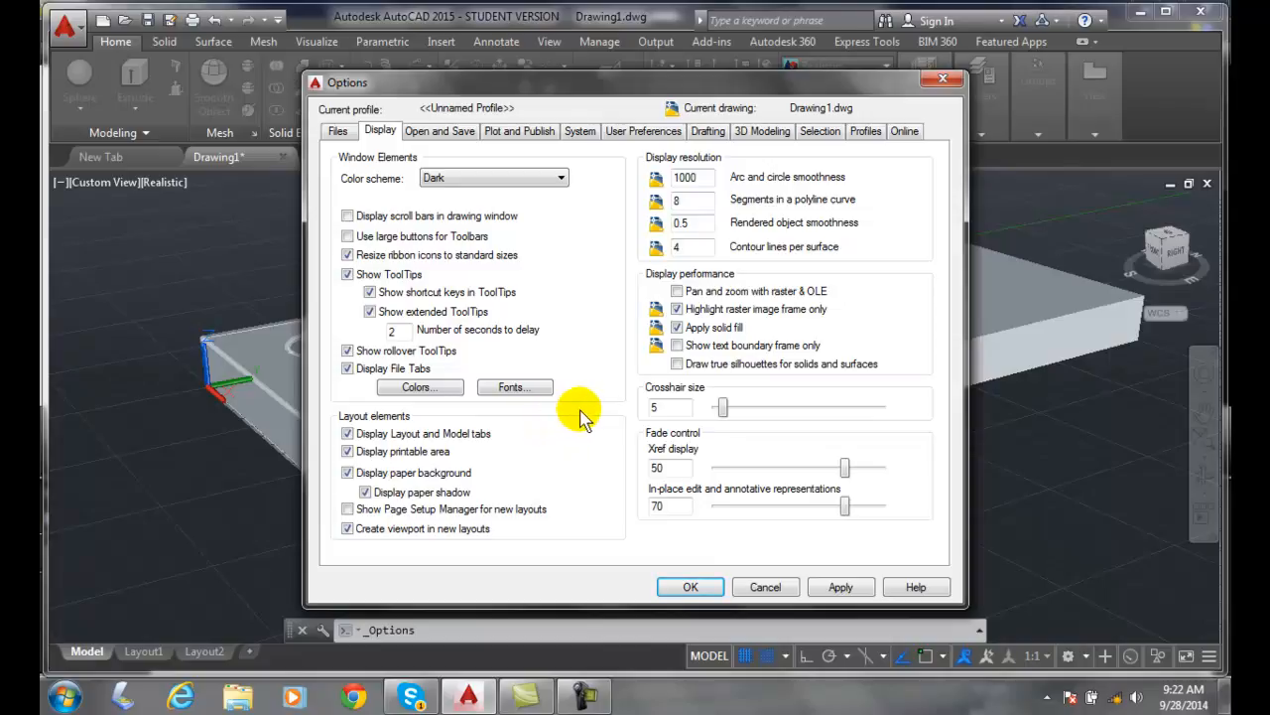
pyautogui.moveTo(608, 405)
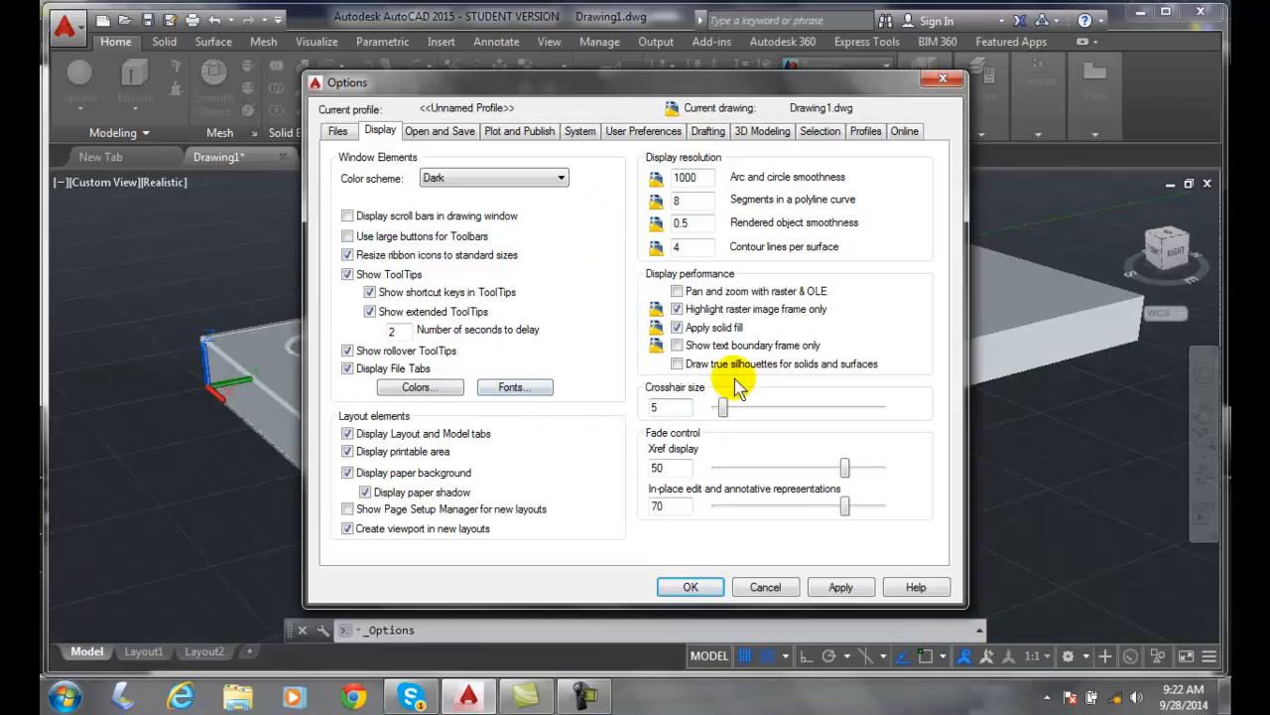
pyautogui.click(759, 130)
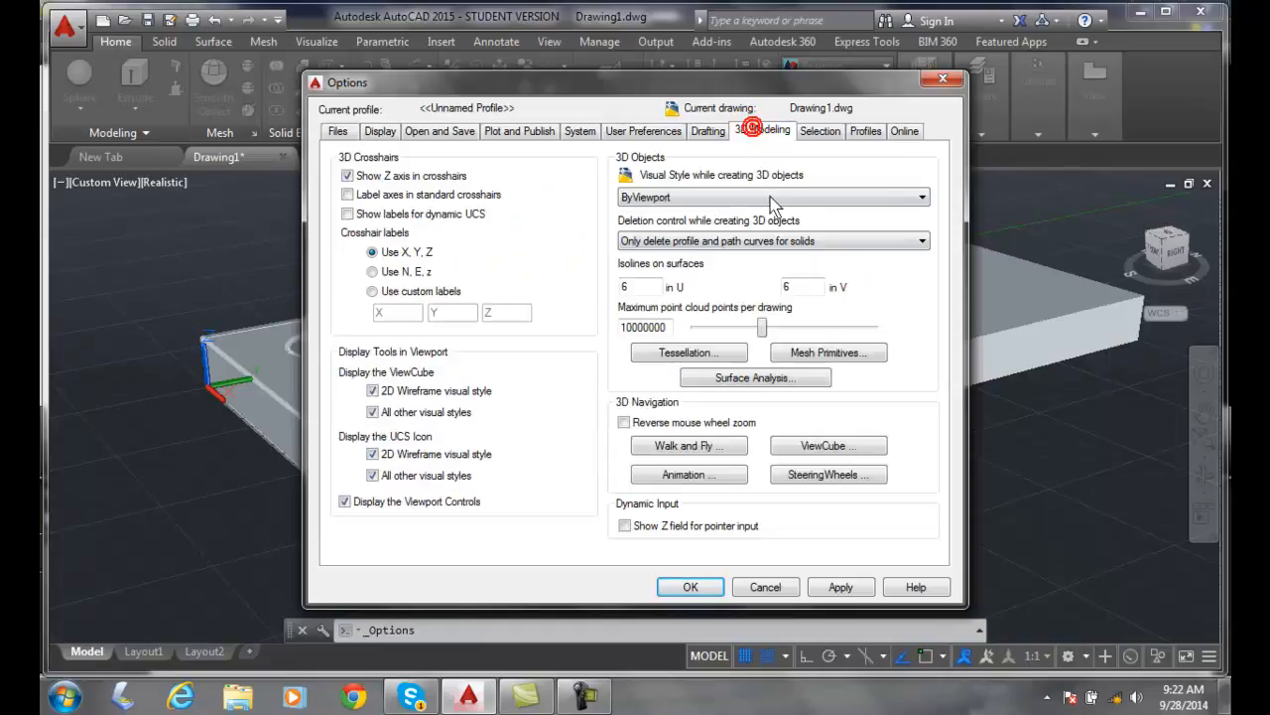
pyautogui.moveTo(905, 325)
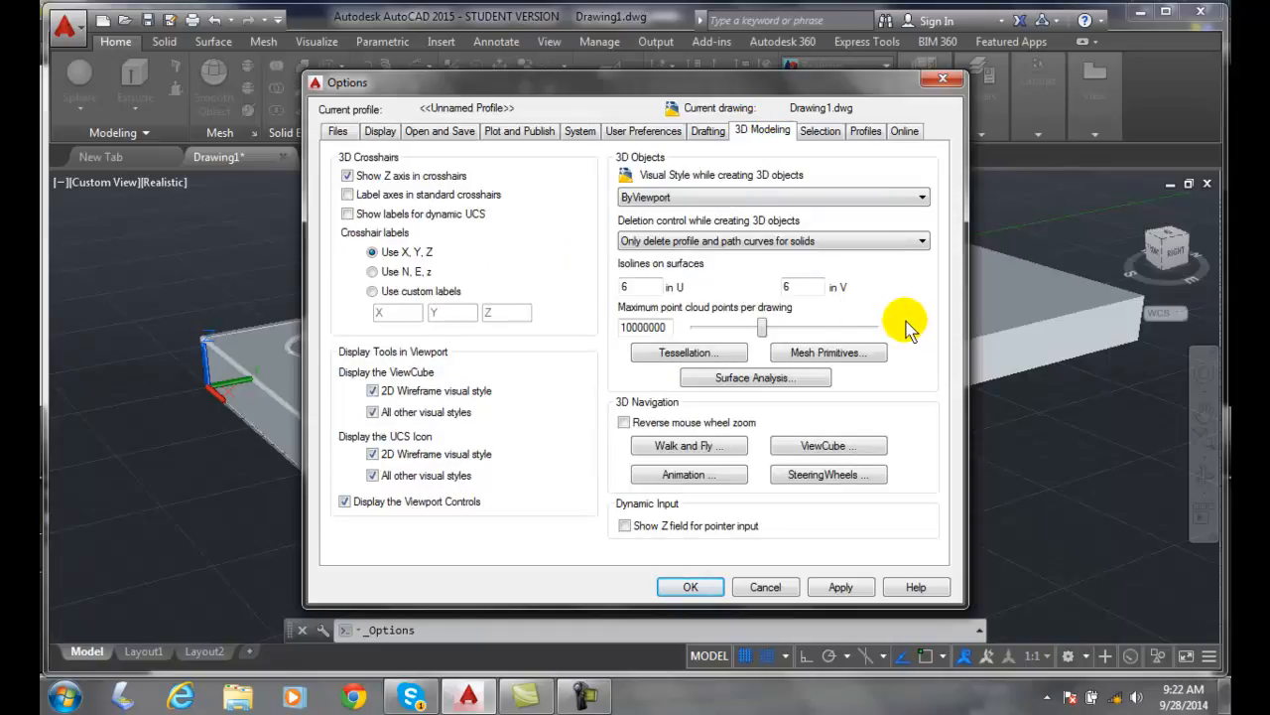
pyautogui.moveTo(915, 330)
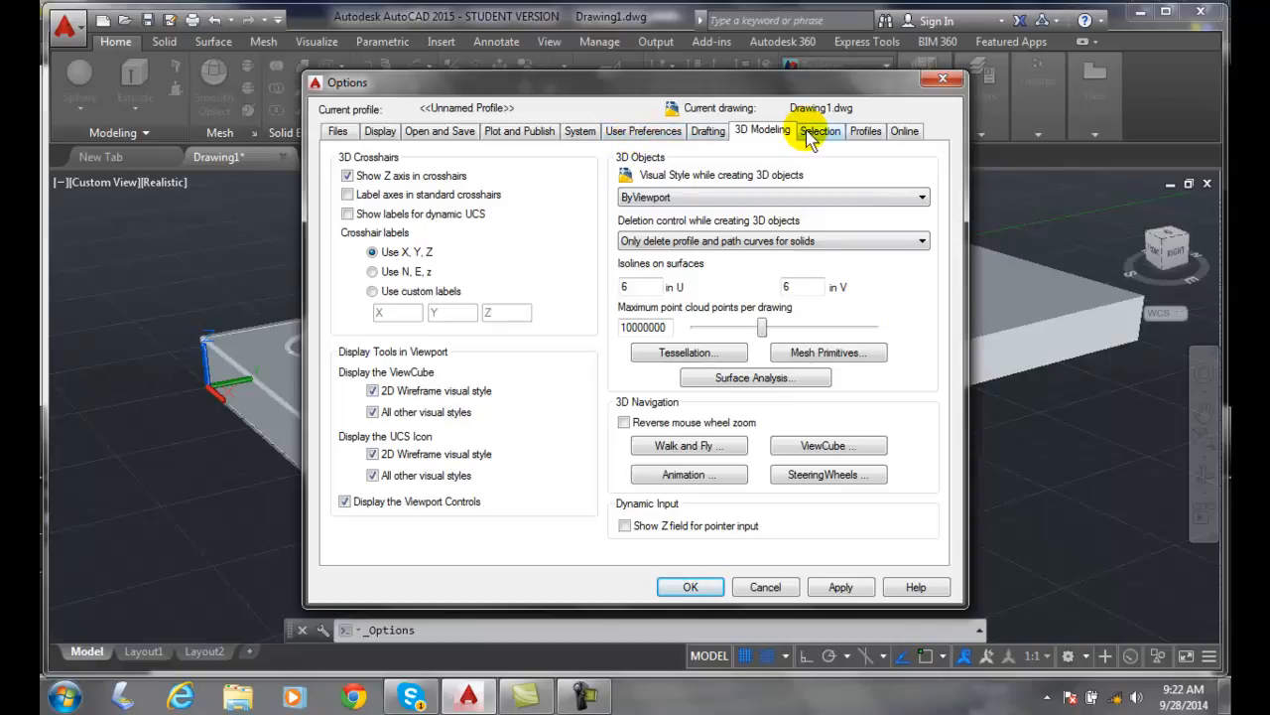
pyautogui.click(820, 130)
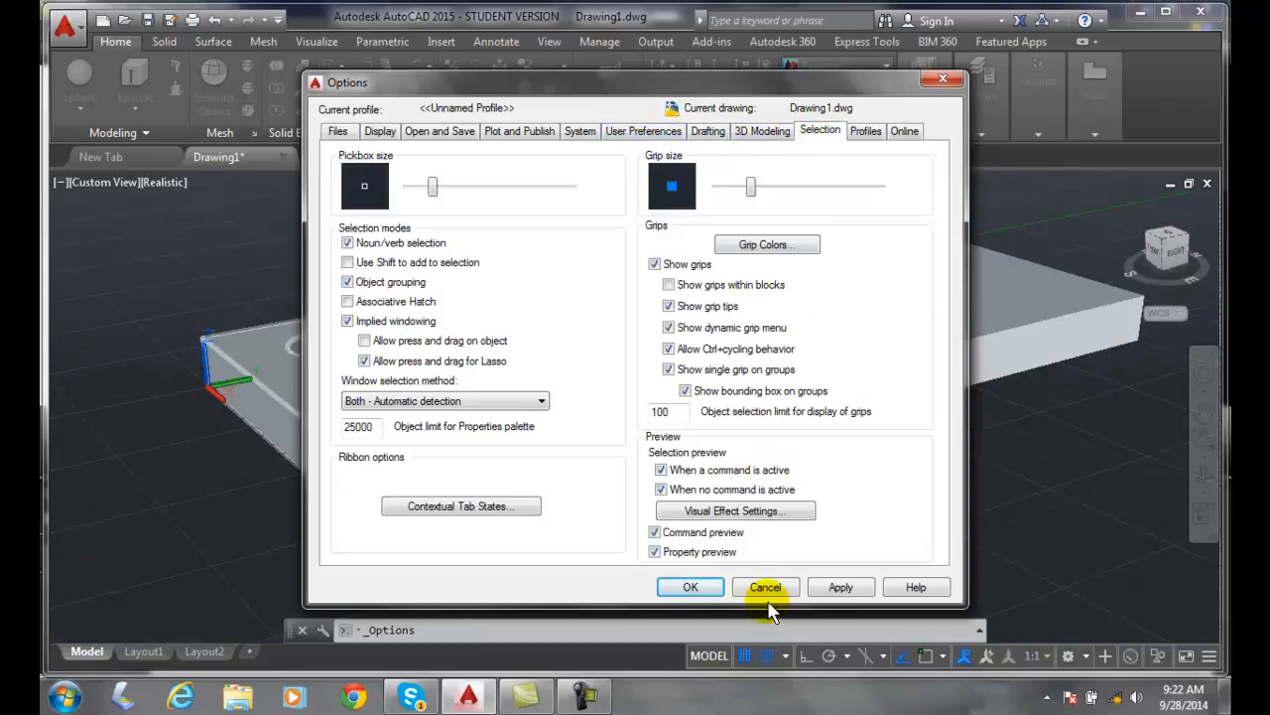
pyautogui.click(765, 587)
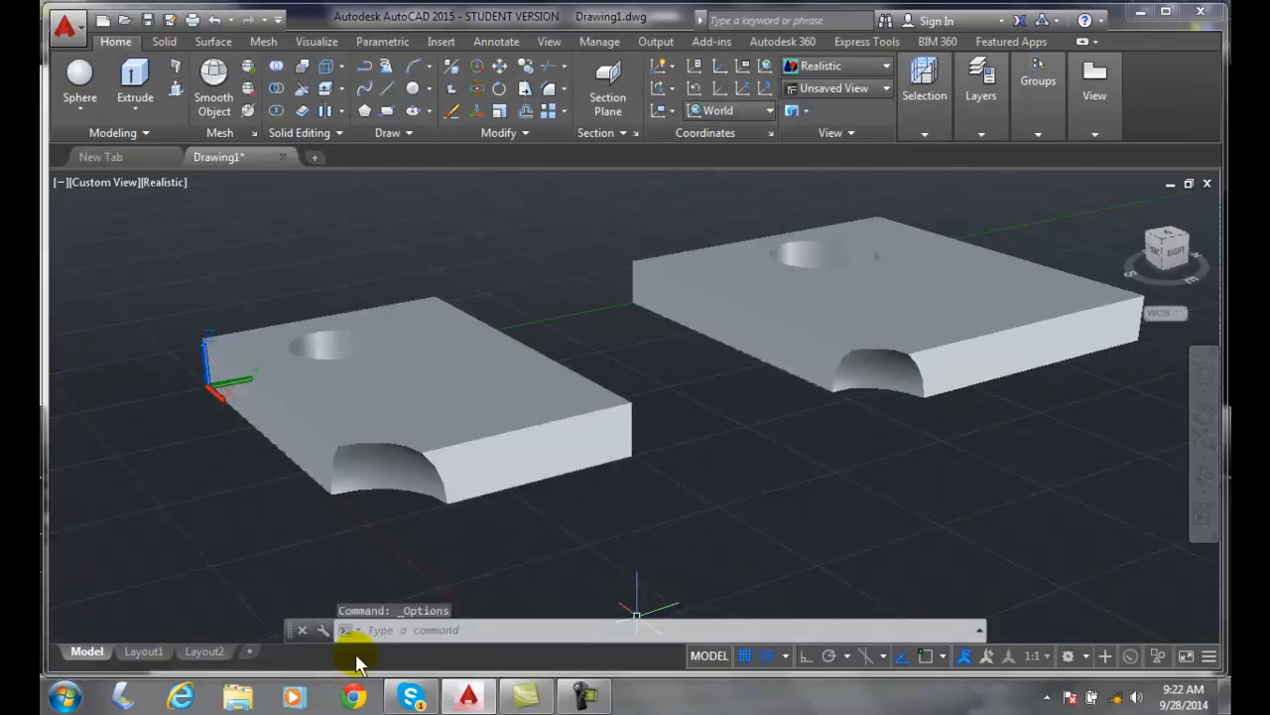
# Set a new ISOLINES value and select the right-hand slab
pyautogui.write('isol')
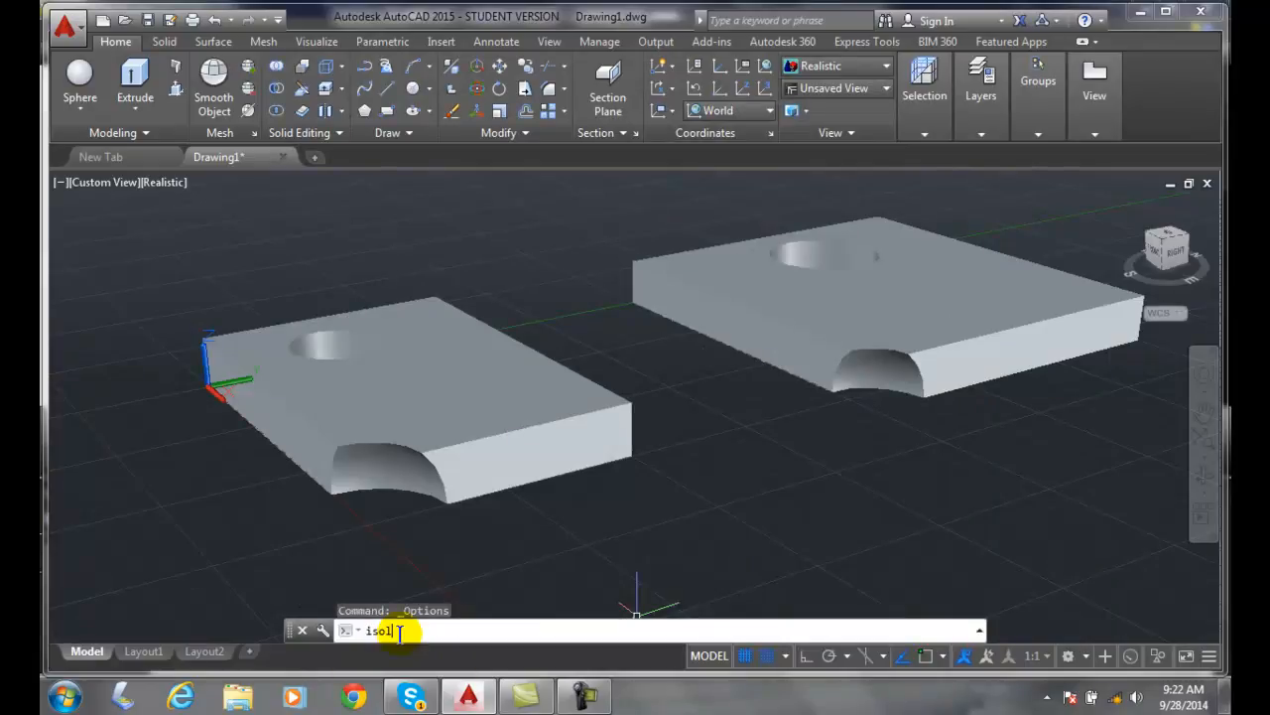
pyautogui.press('Enter')
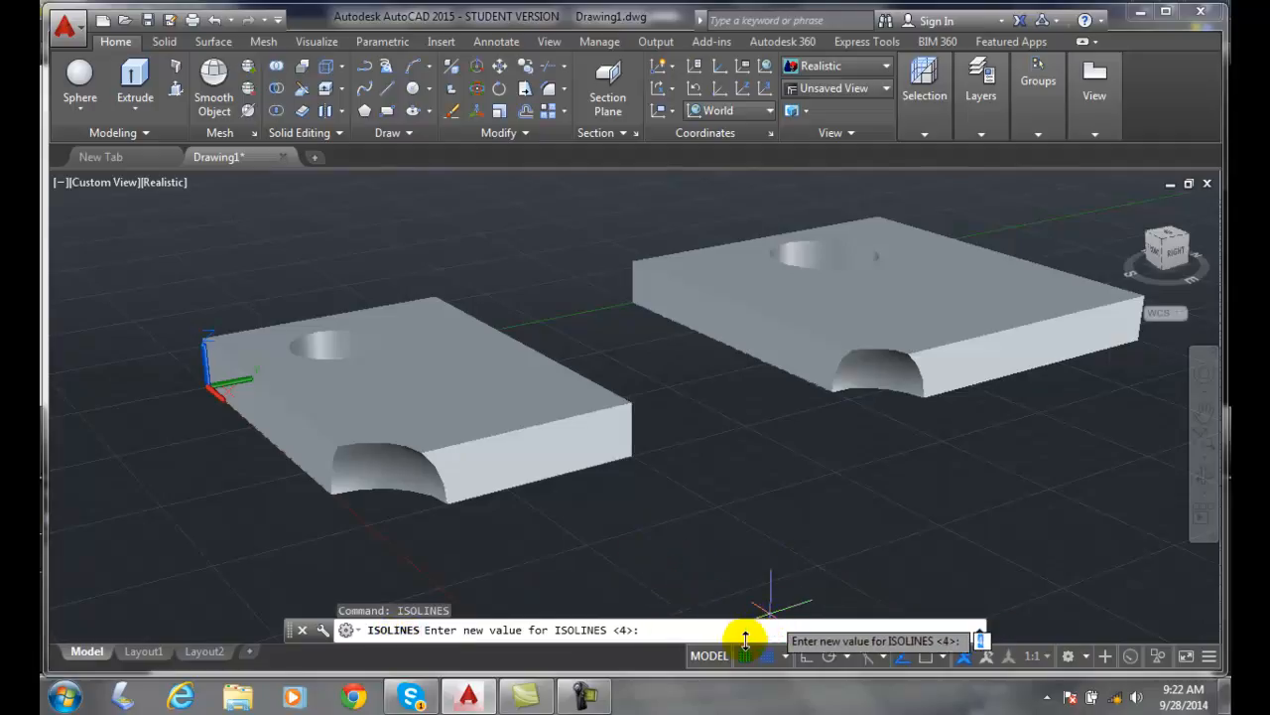
pyautogui.moveTo(660, 628)
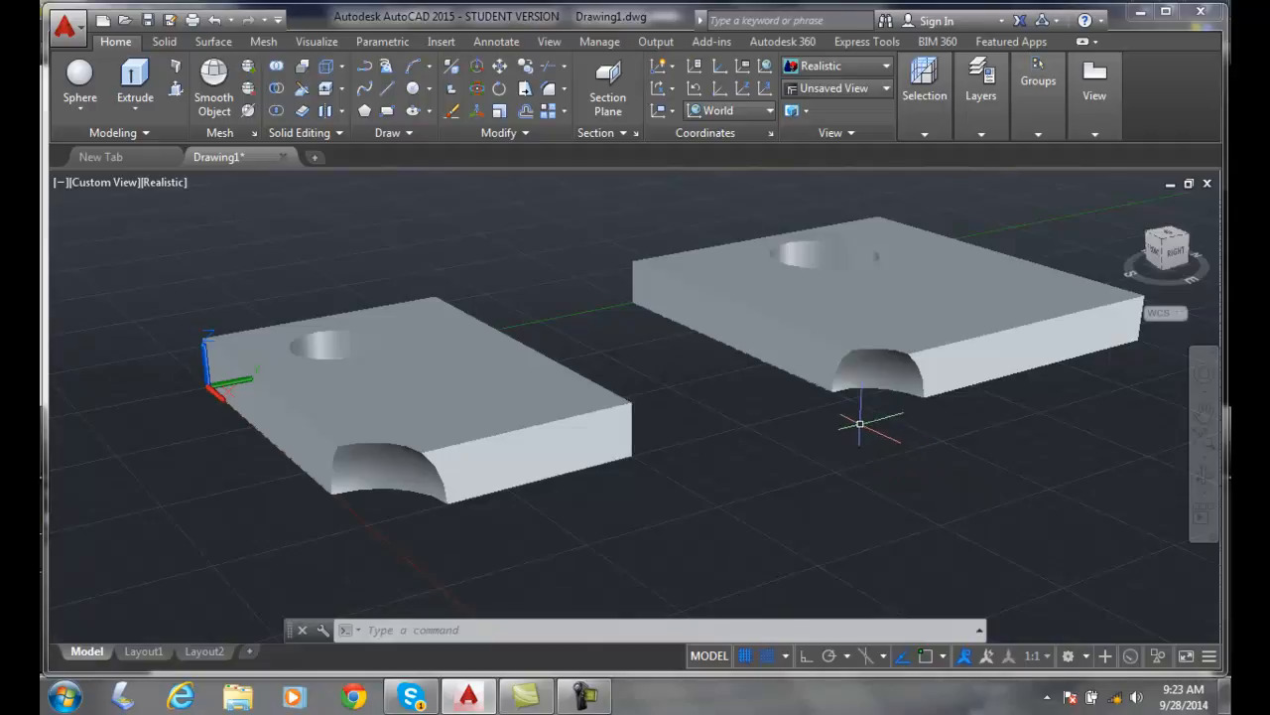
pyautogui.click(873, 288)
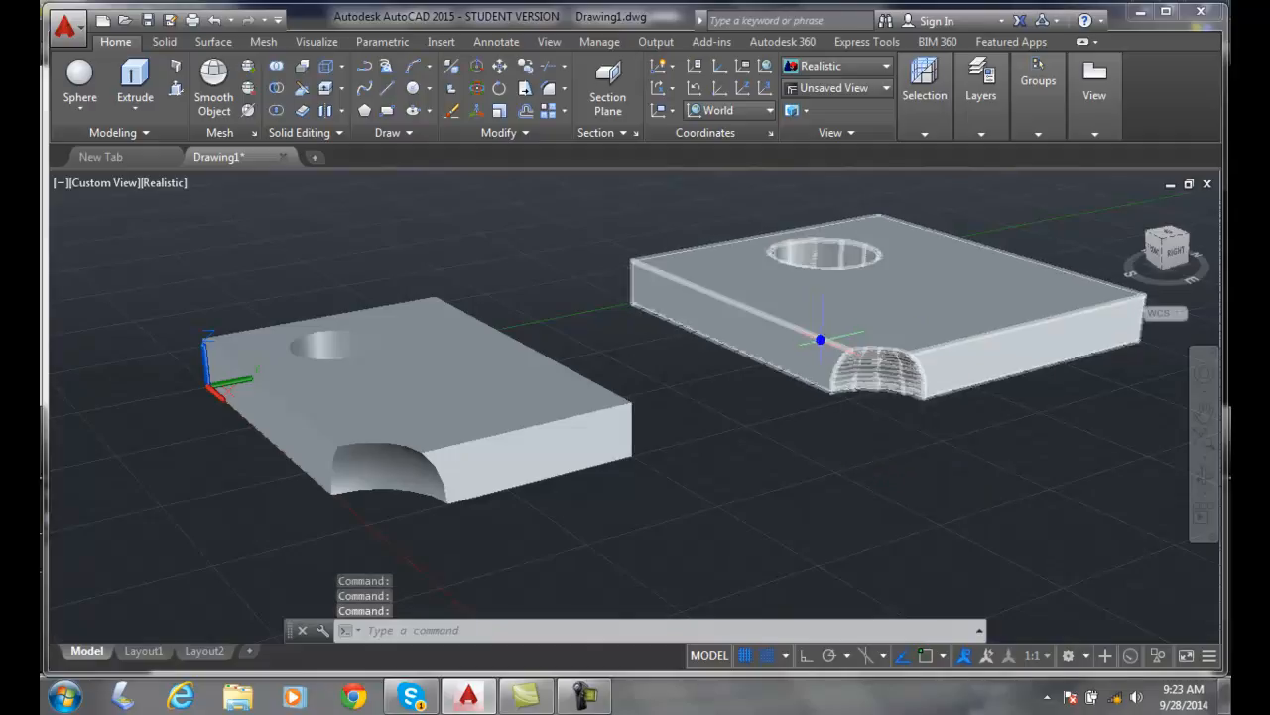
# Set the right-hand slab's Show History property to Yes
pyautogui.rightClick(822, 340)
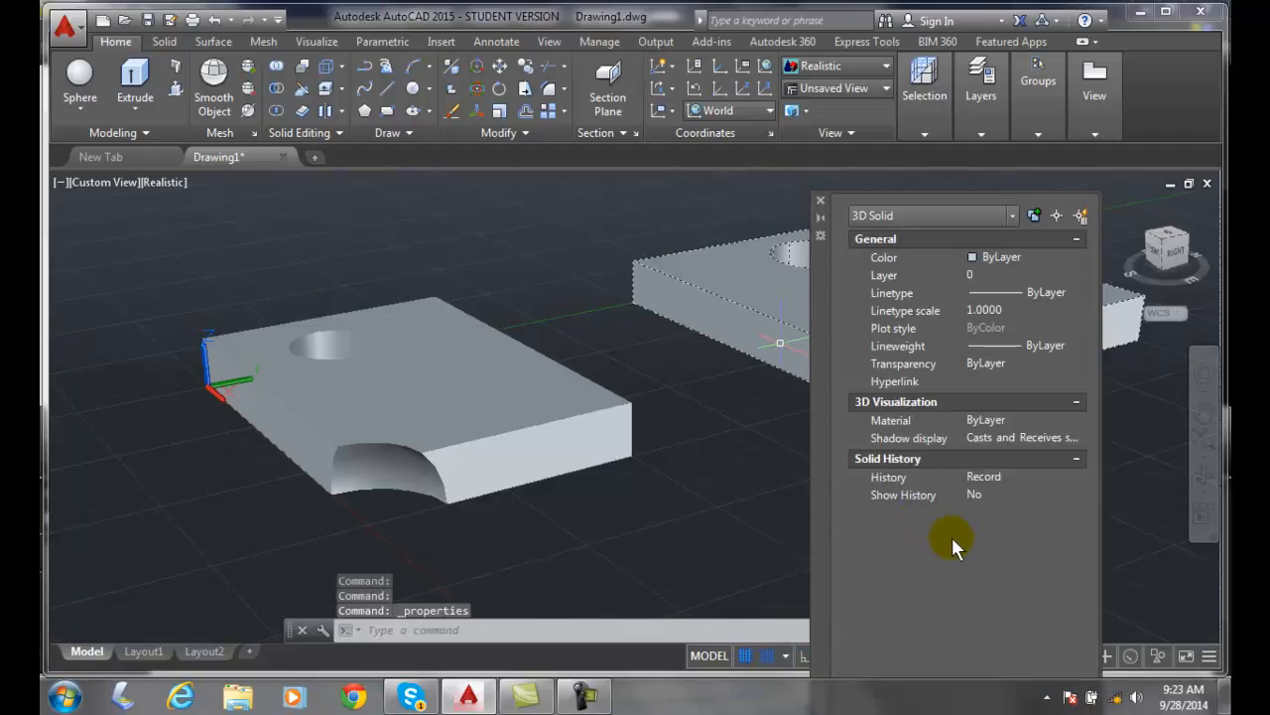
pyautogui.moveTo(979, 508)
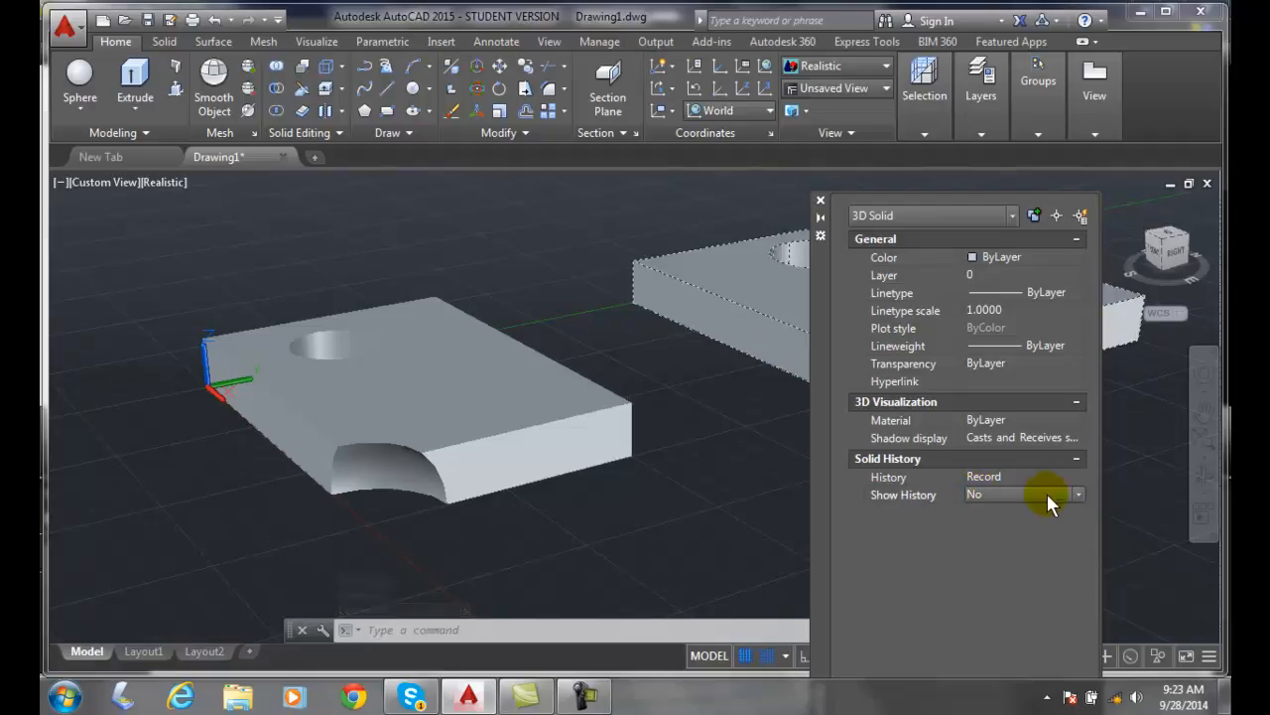
pyautogui.moveTo(1084, 502)
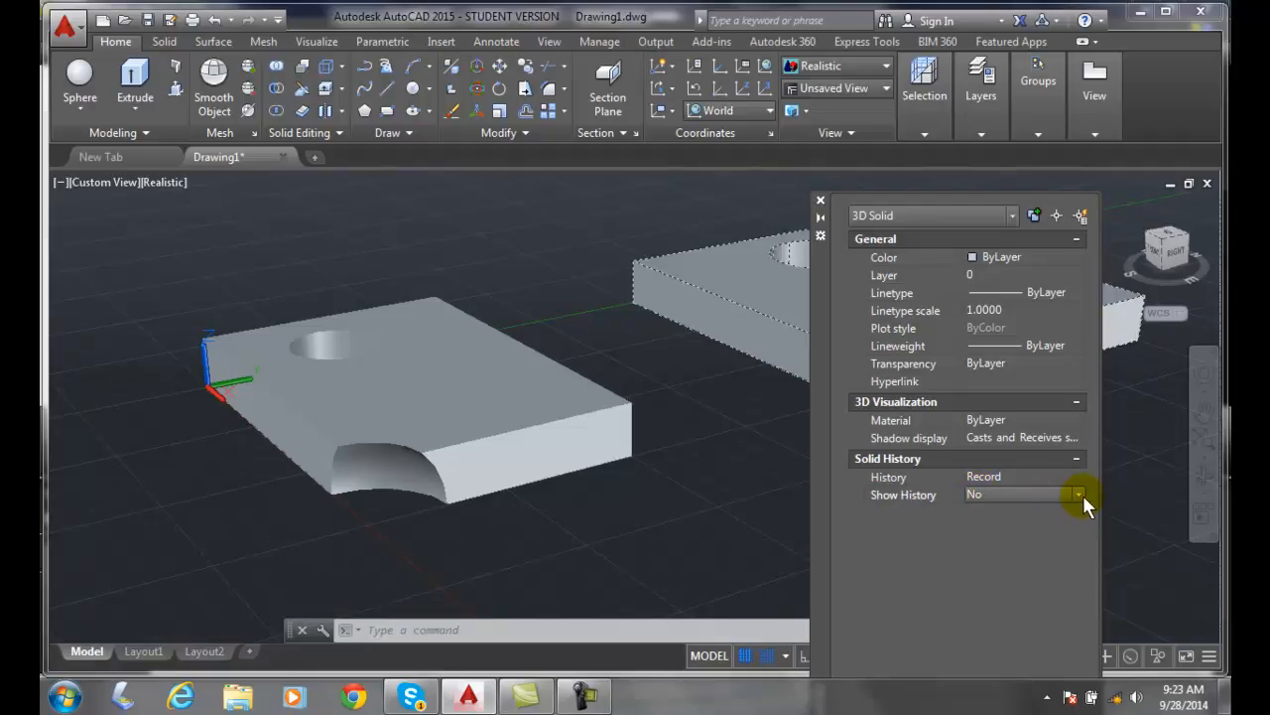
pyautogui.click(1082, 495)
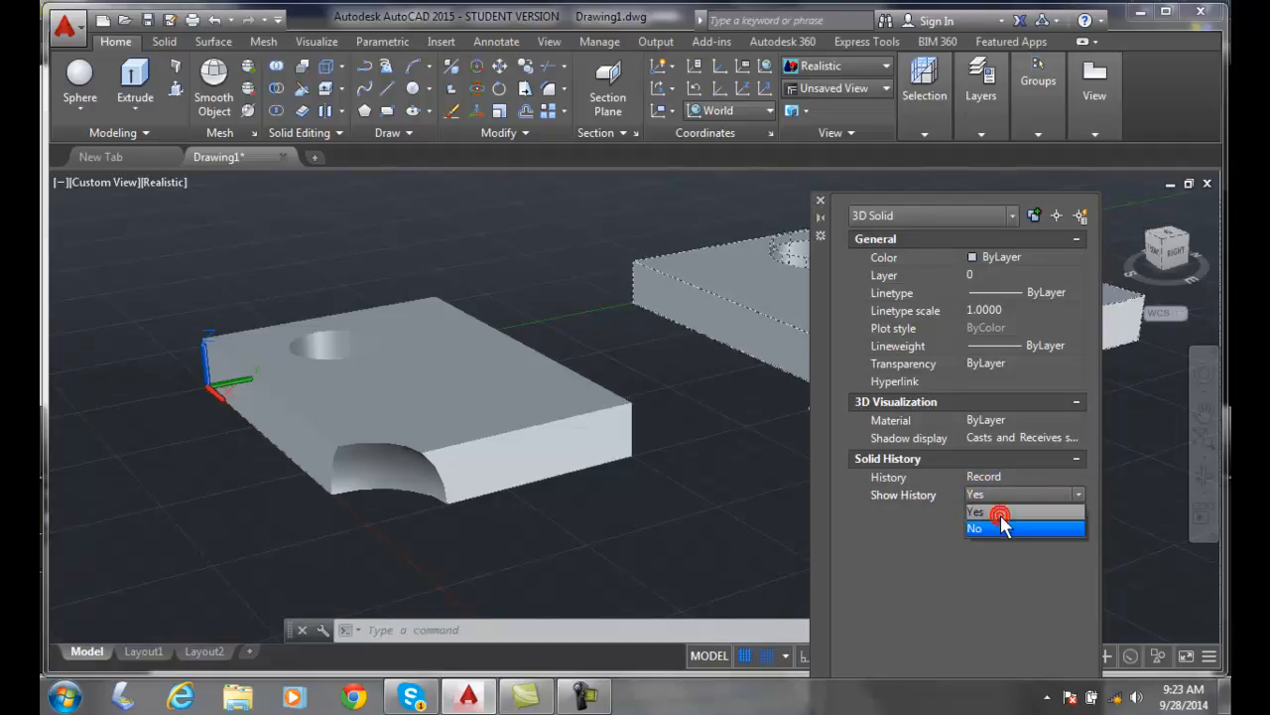
pyautogui.click(987, 528)
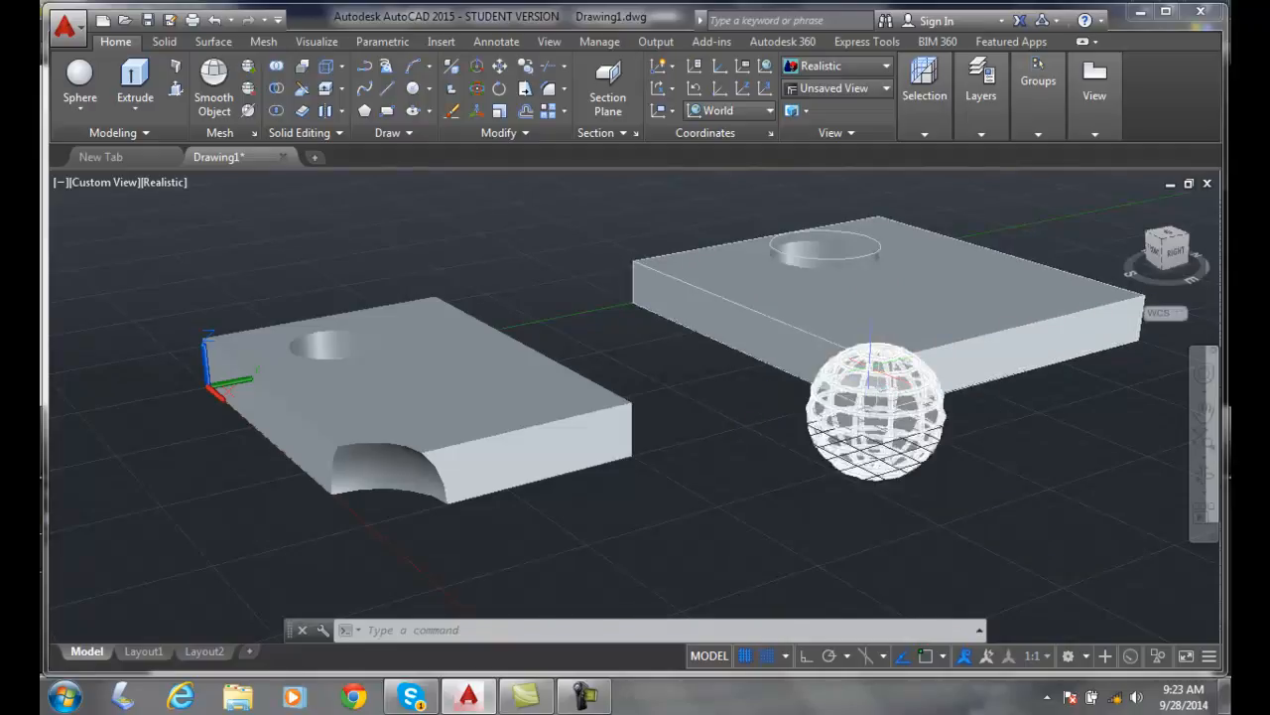
# Drag the wireframe history sphere to a new spot along the slab's front edge
pyautogui.click(879, 407)
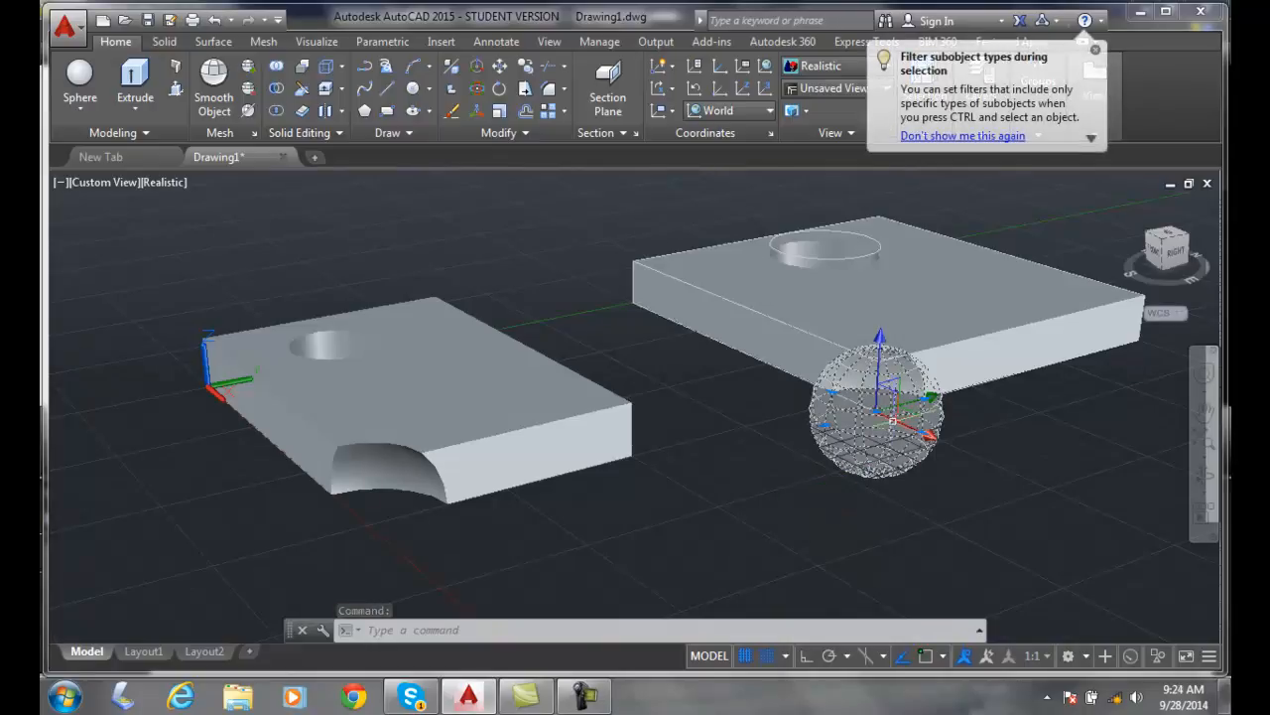
pyautogui.click(888, 411)
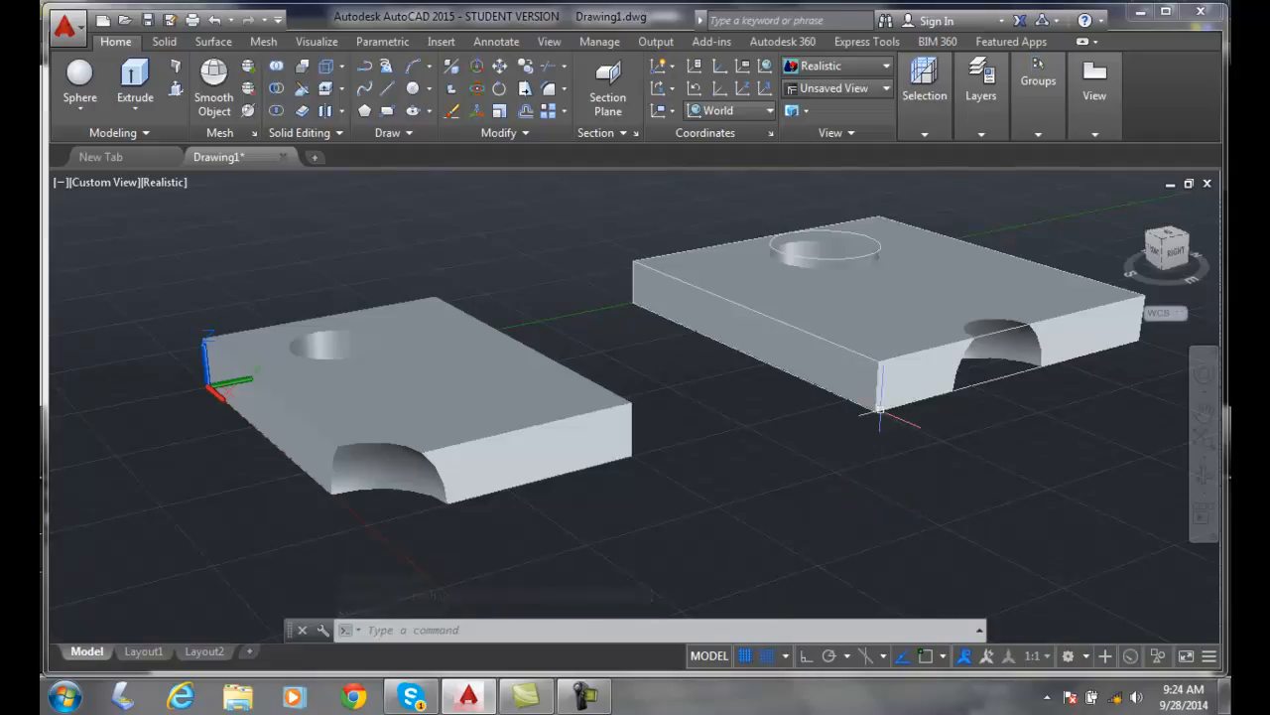
# Set the right-hand slab's Show History property back to No
pyautogui.rightClick(878, 363)
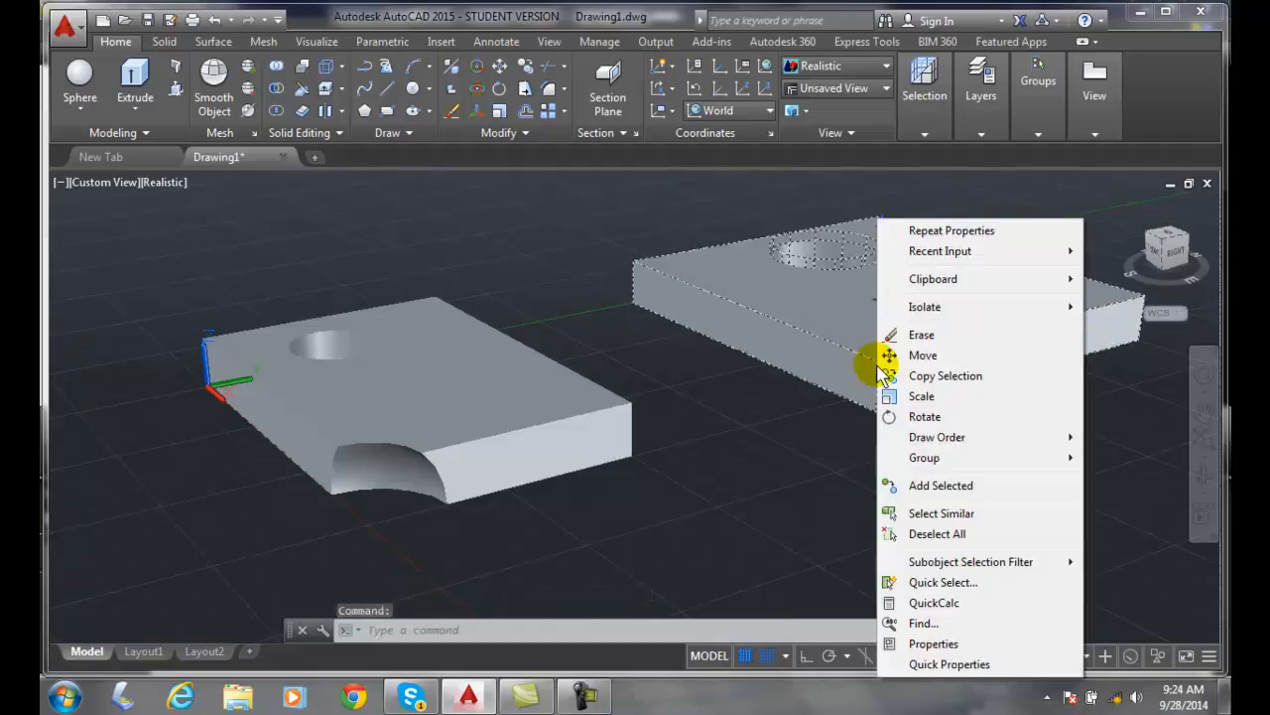
pyautogui.click(933, 643)
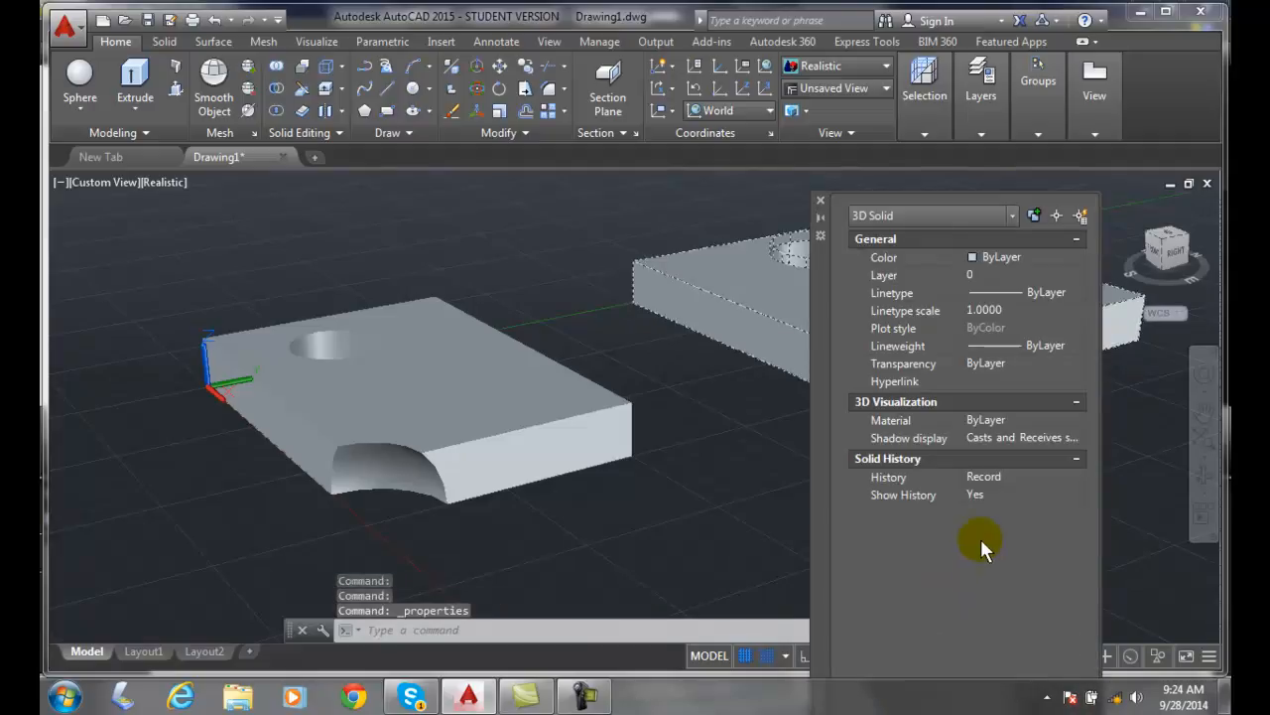
pyautogui.click(1020, 495)
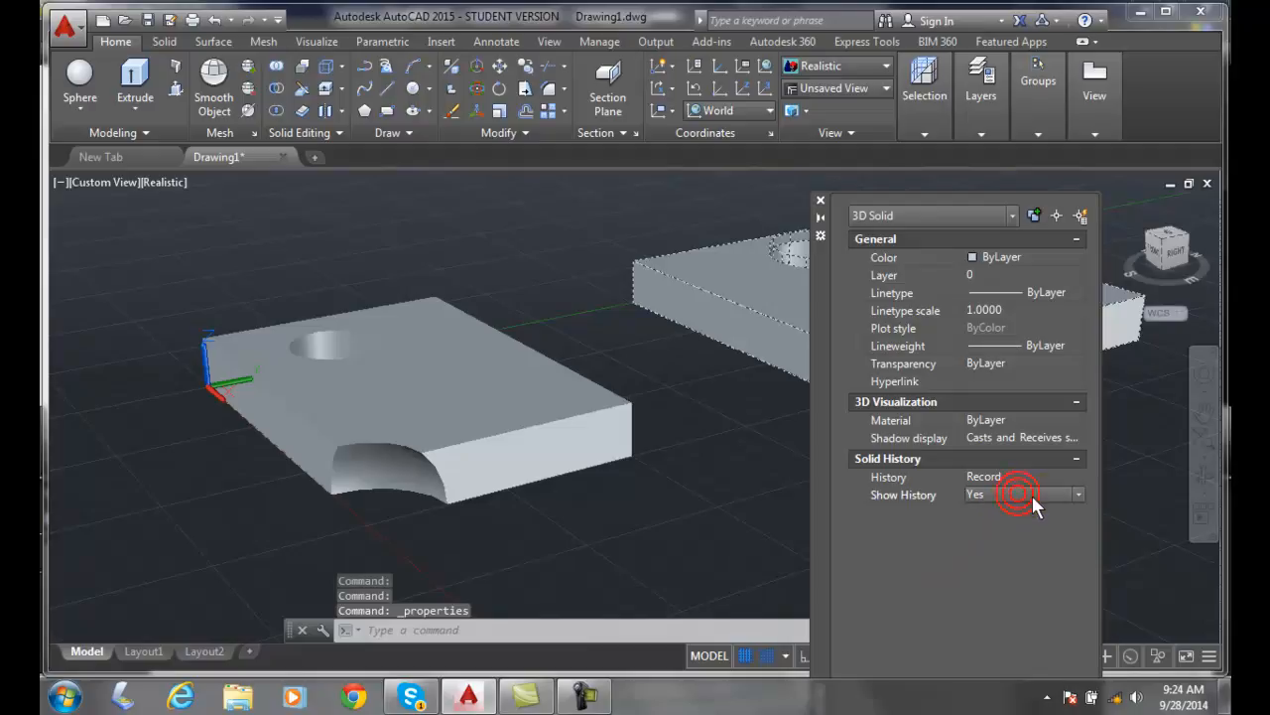
pyautogui.click(1076, 494)
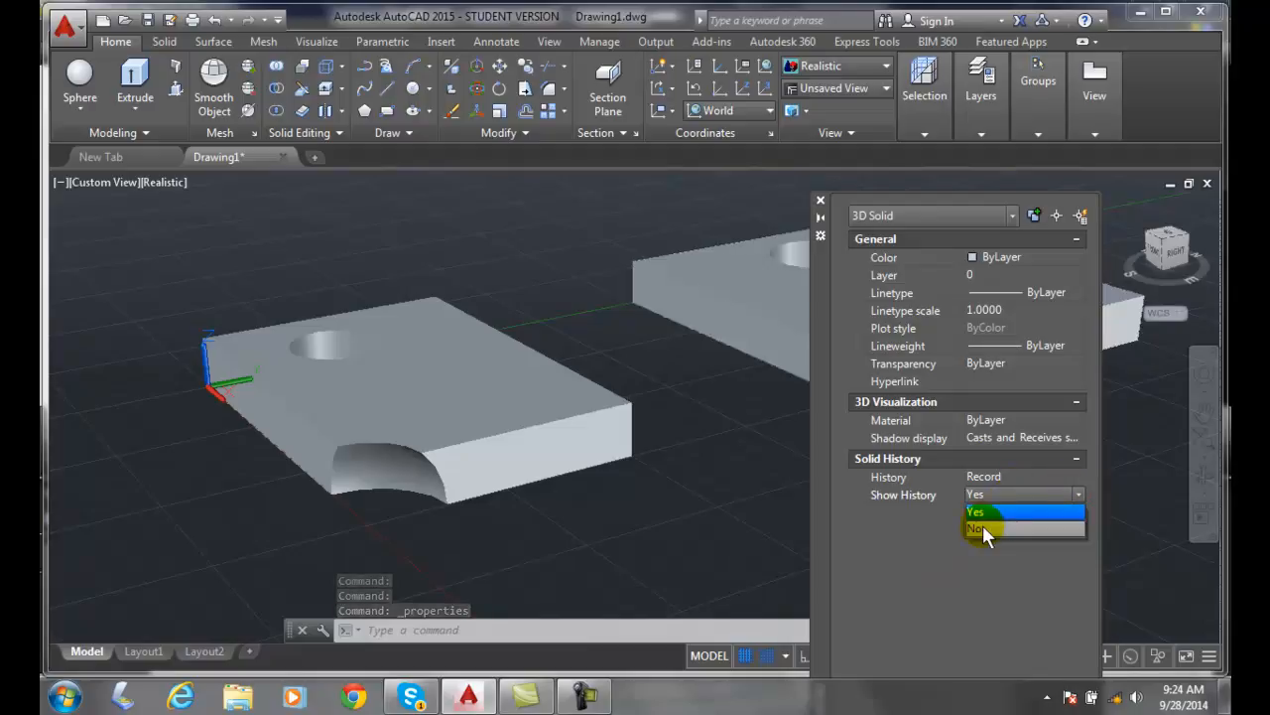
pyautogui.click(987, 528)
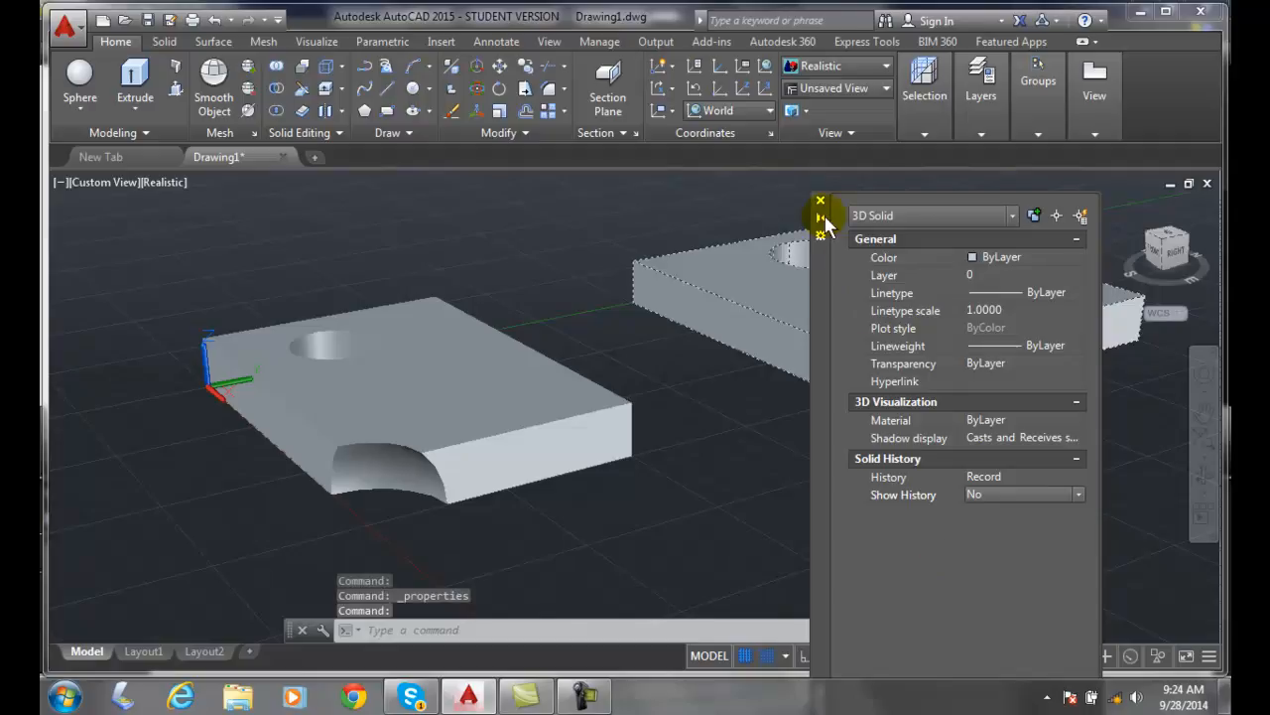